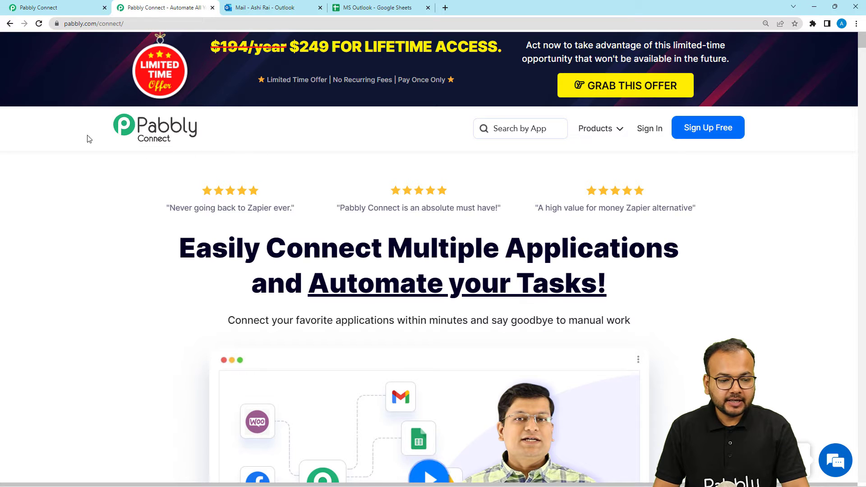
mouse_move(191, 198)
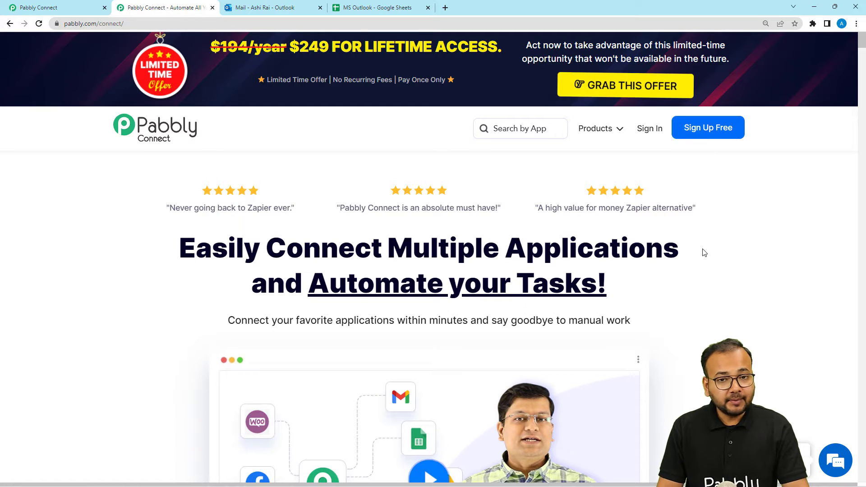
mouse_move(627, 135)
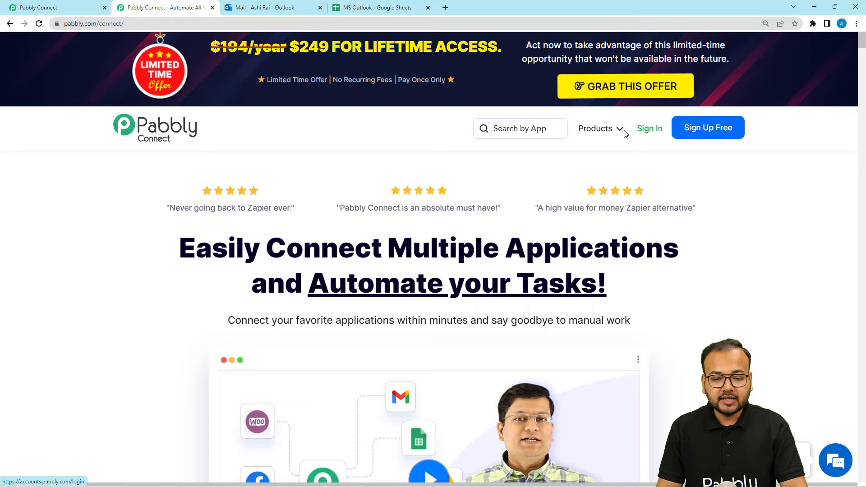
Sign in and create a workflow named 'MS Outlook to Google Sheets'
left_click(601, 128)
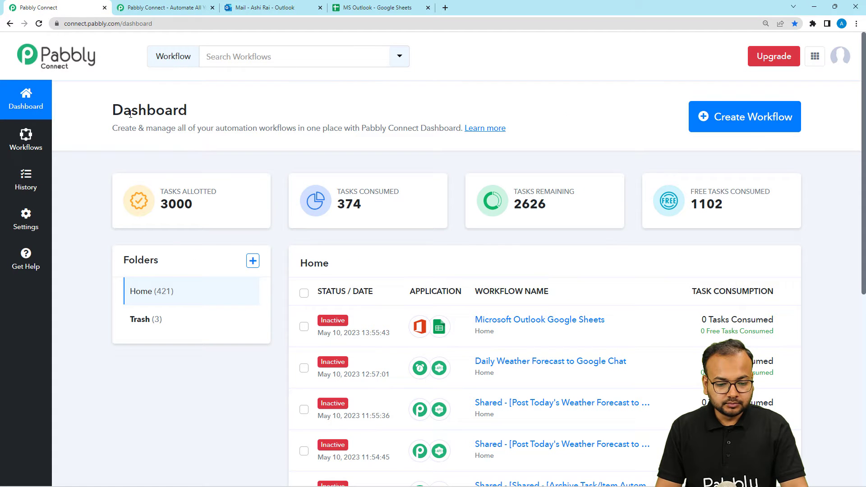
mouse_move(500, 117)
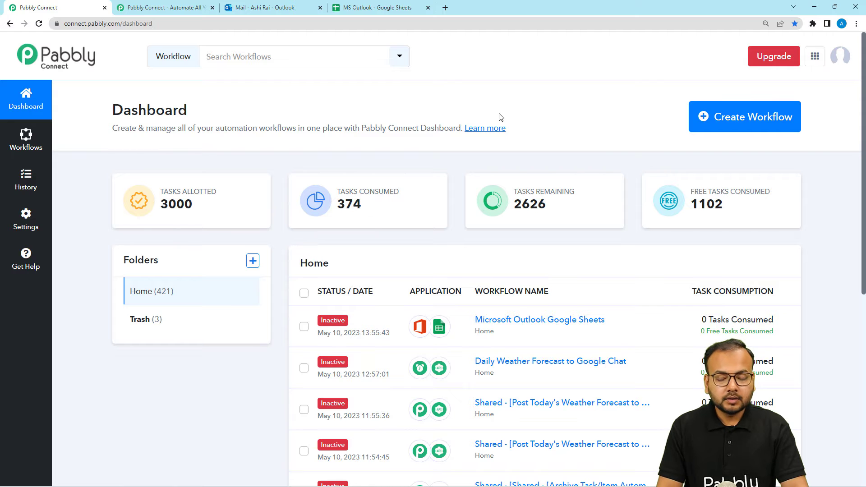
mouse_move(738, 128)
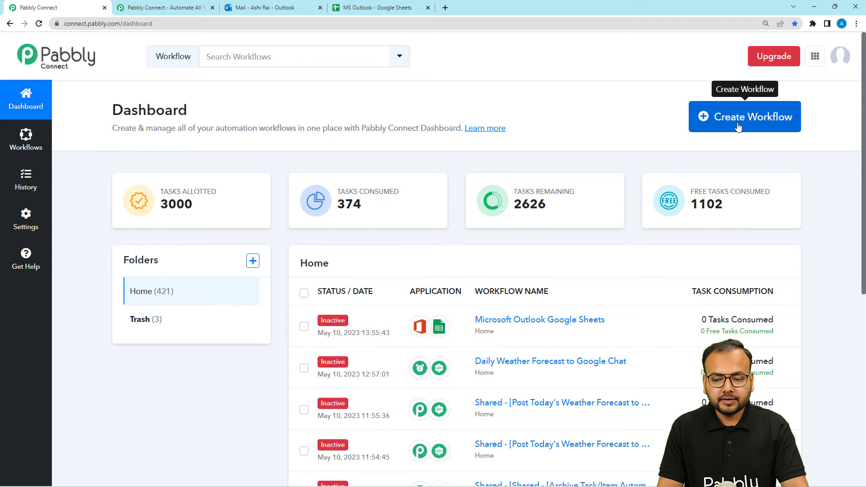
left_click(744, 116)
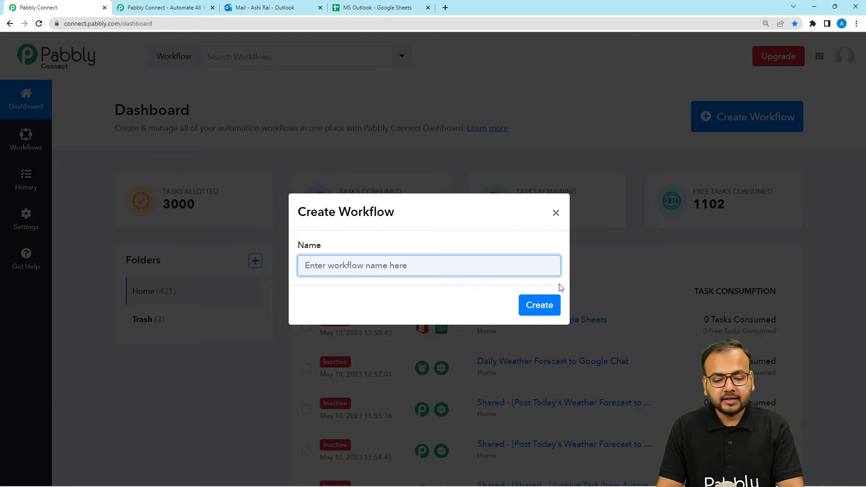
type("MS Outlook to Google Sheets")
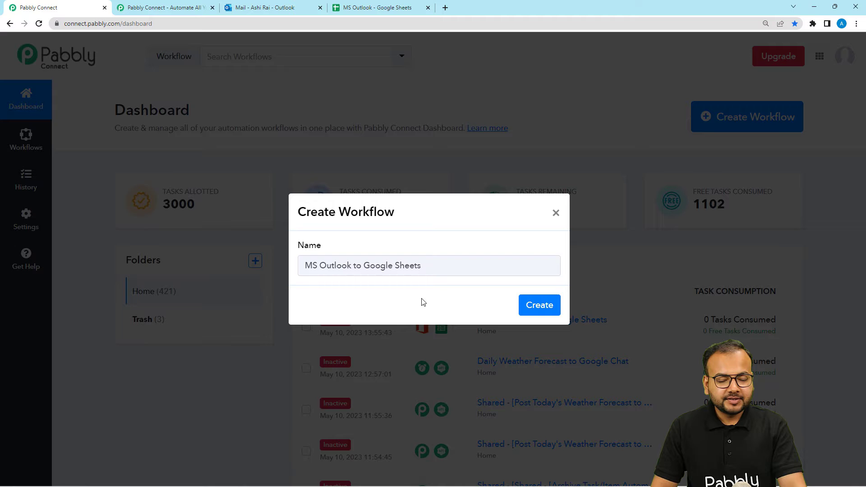
mouse_move(350, 280)
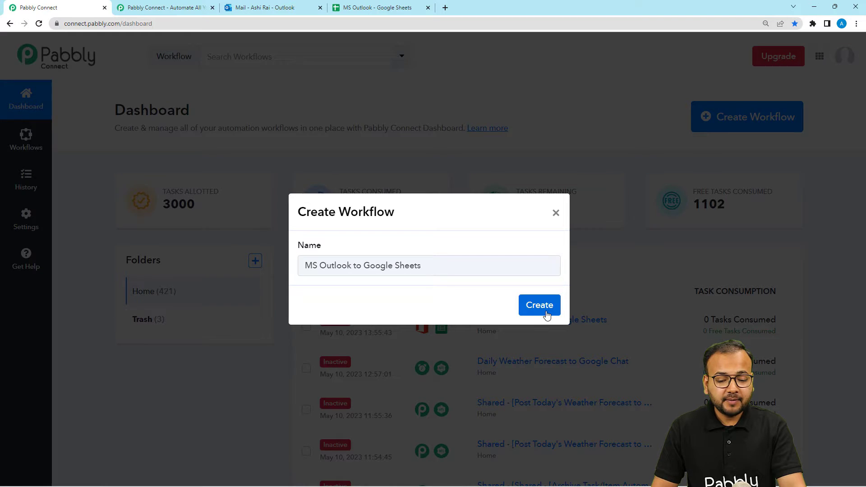
left_click(539, 305)
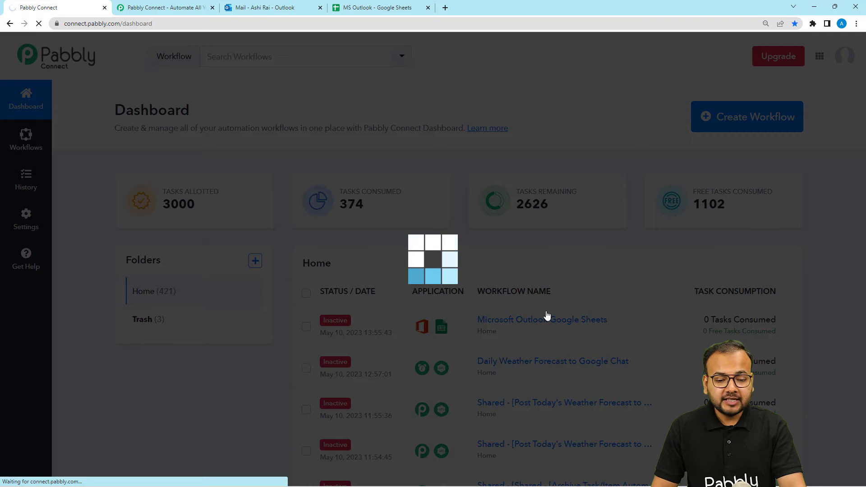
Load the workflow editor and bring up the trigger step's Choose App list
left_click(542, 320)
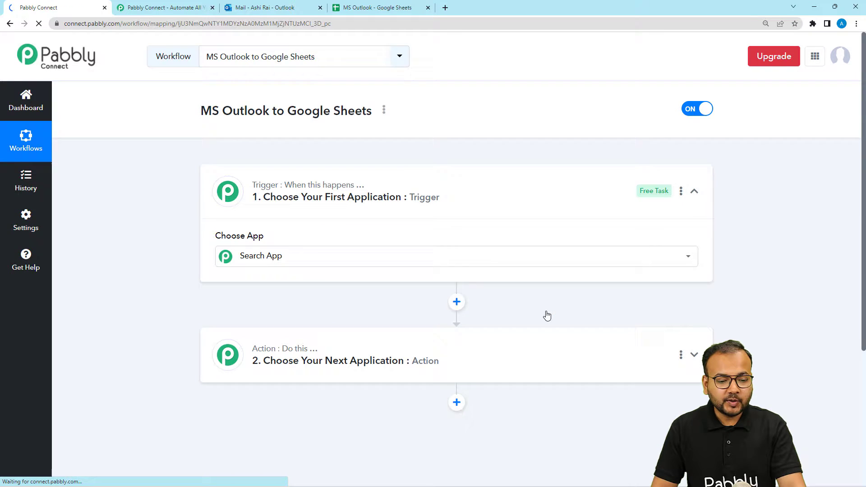
left_click(456, 255)
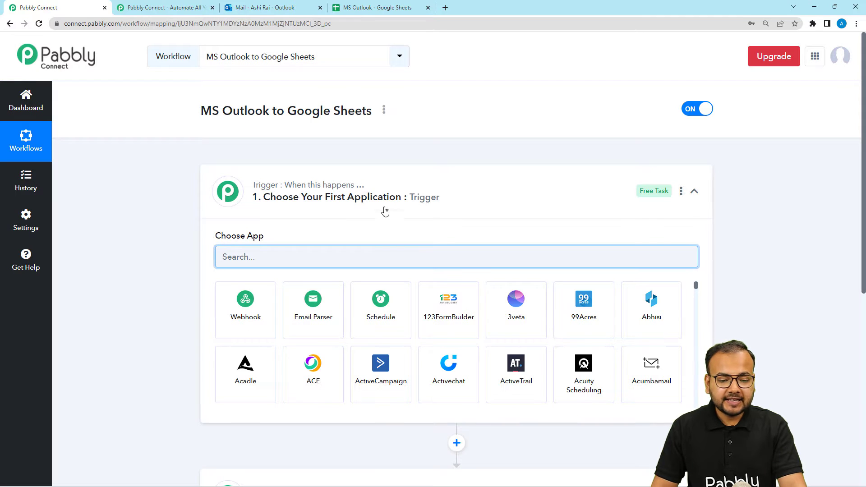
left_click(693, 191)
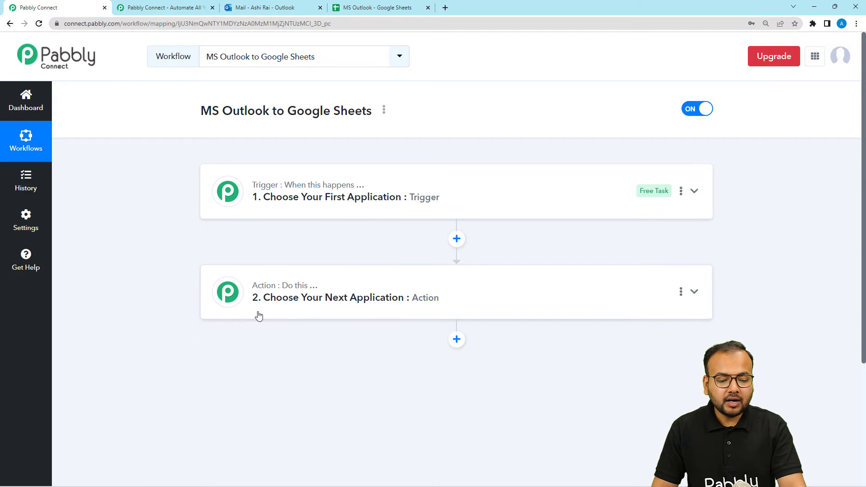
mouse_move(265, 318)
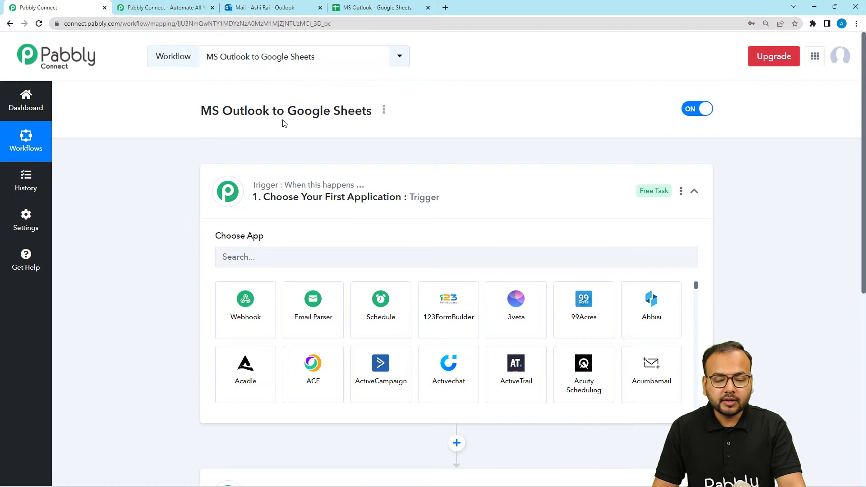
mouse_move(241, 143)
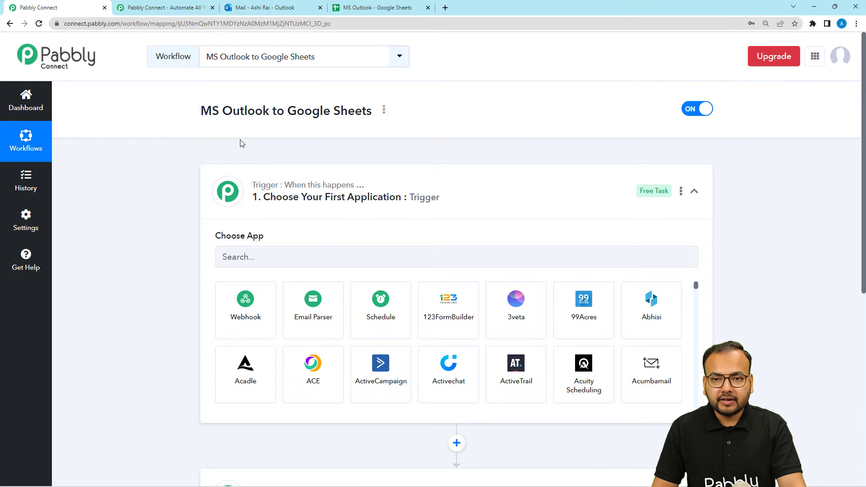
scroll("down", 3)
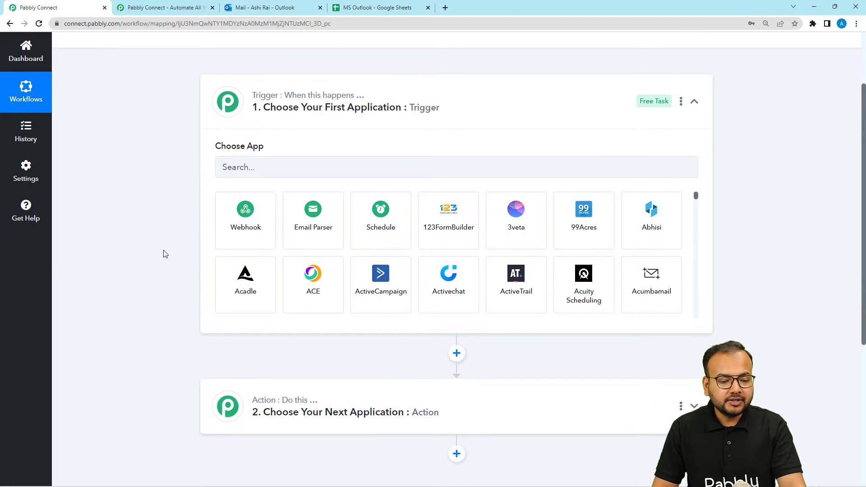
scroll("down", 3)
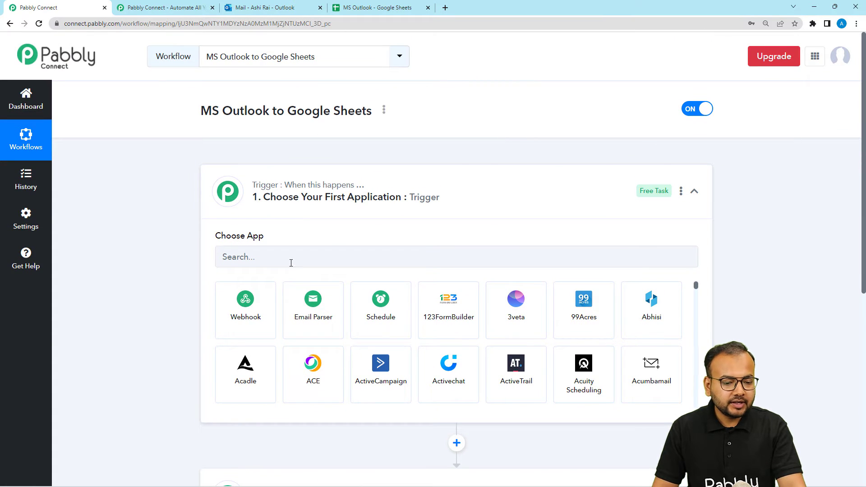
Set Microsoft Office 365 as the trigger app with New Mail as its event
left_click(456, 264)
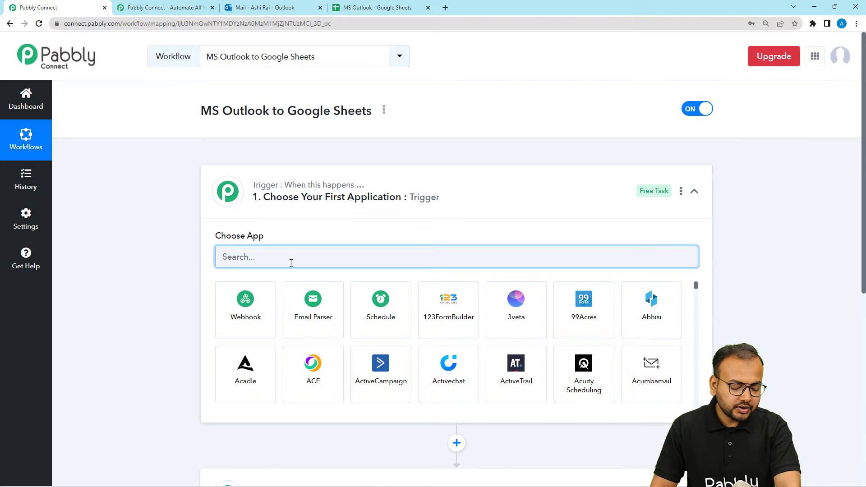
type("mic")
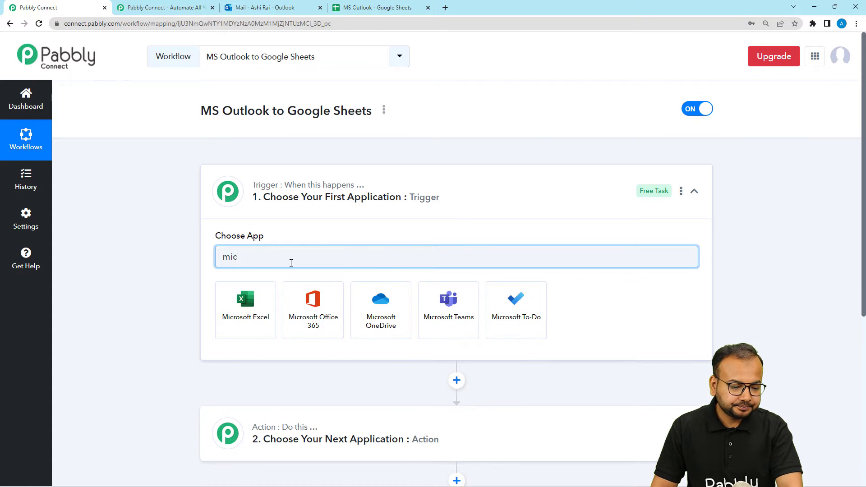
type("r")
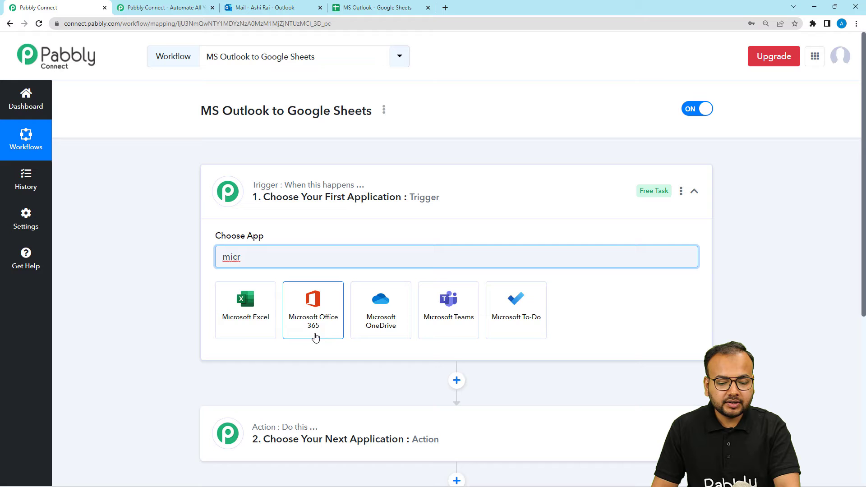
left_click(312, 310)
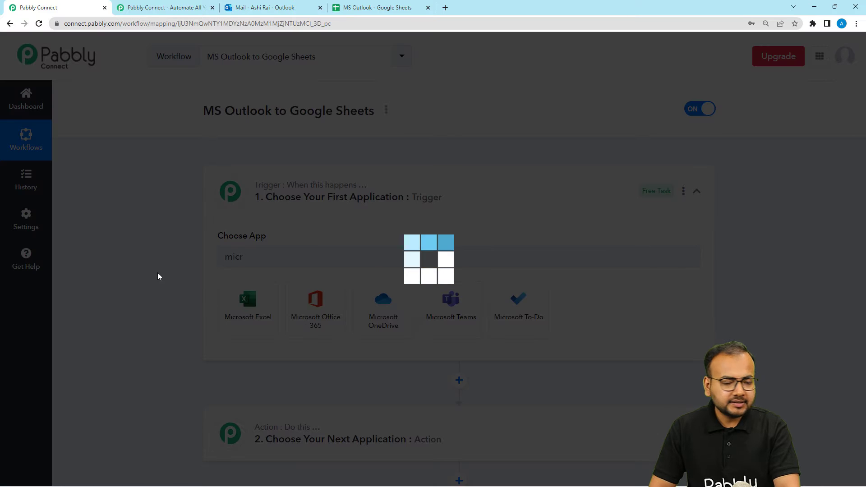
left_click(315, 306)
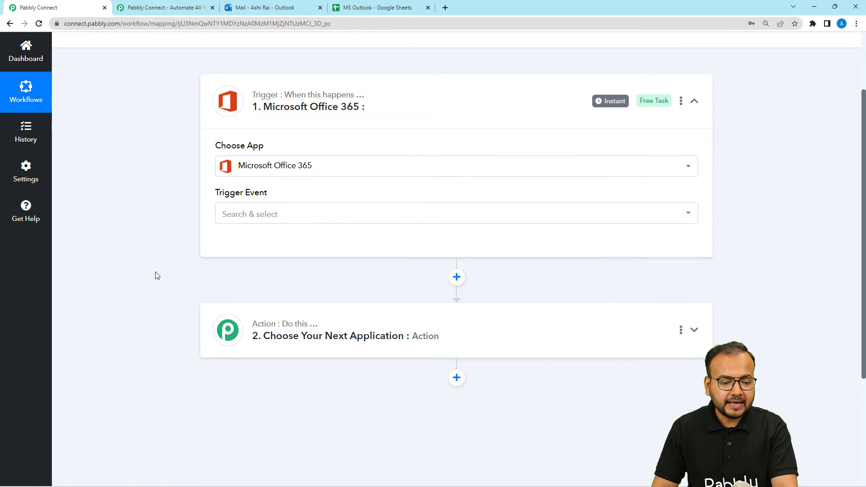
left_click(455, 213)
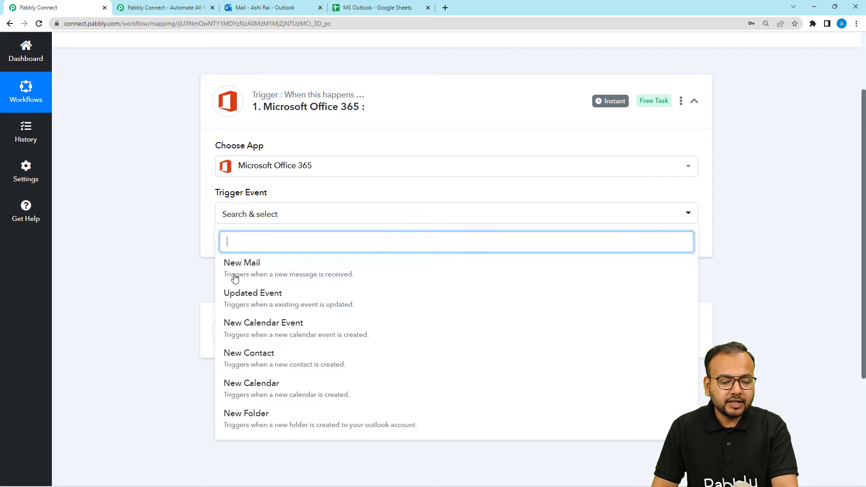
left_click(241, 263)
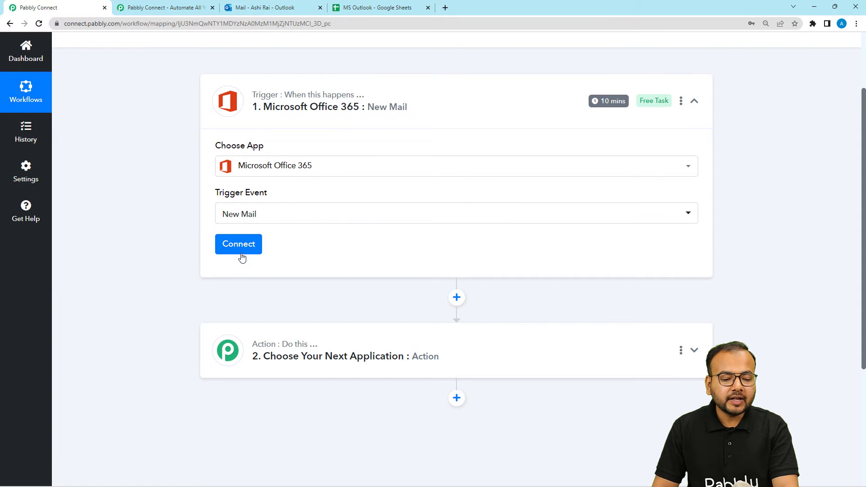
Start a new Office 365 connection and launch the Microsoft authorisation window
left_click(238, 244)
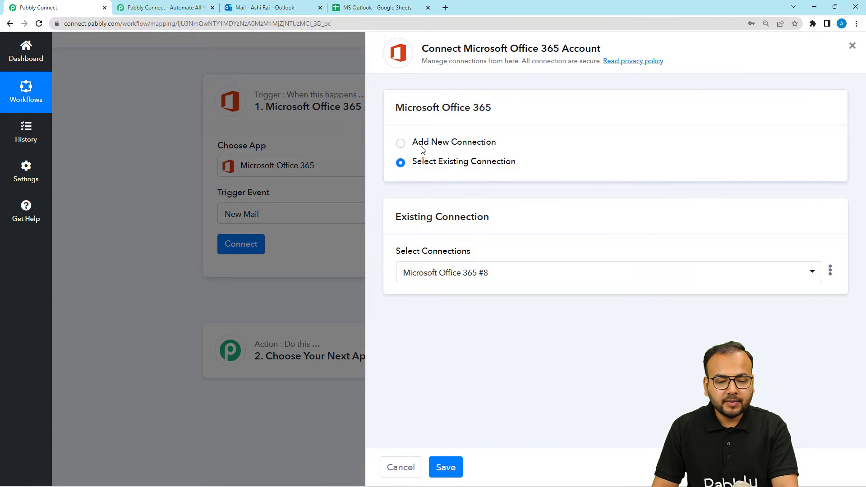
left_click(400, 143)
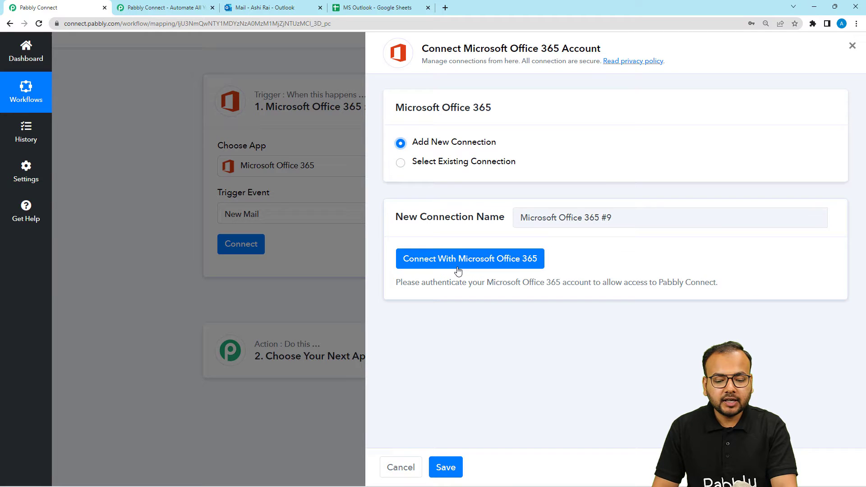
left_click(470, 258)
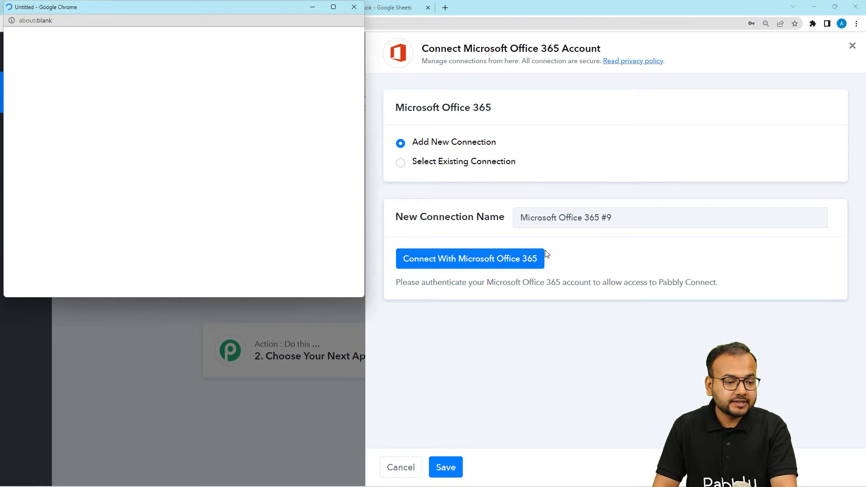
Pick the Microsoft account and accept Pabbly Connect's 'Let this app access your info?' permissions
left_click(469, 259)
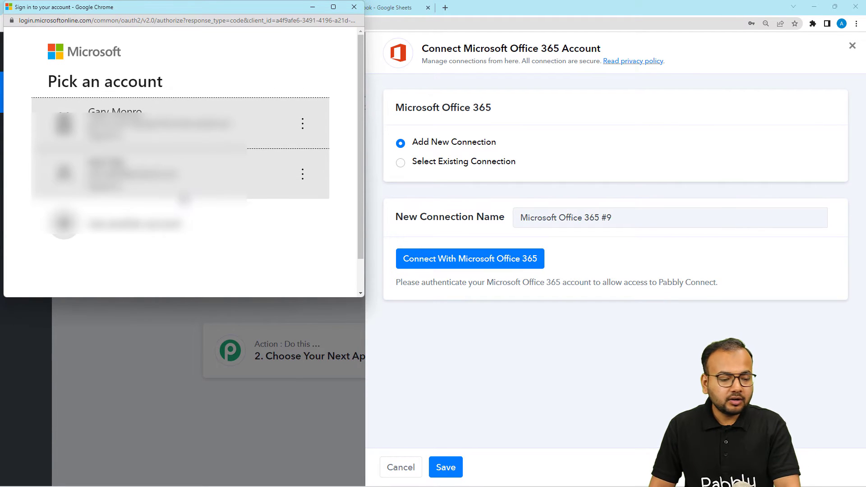
left_click(139, 125)
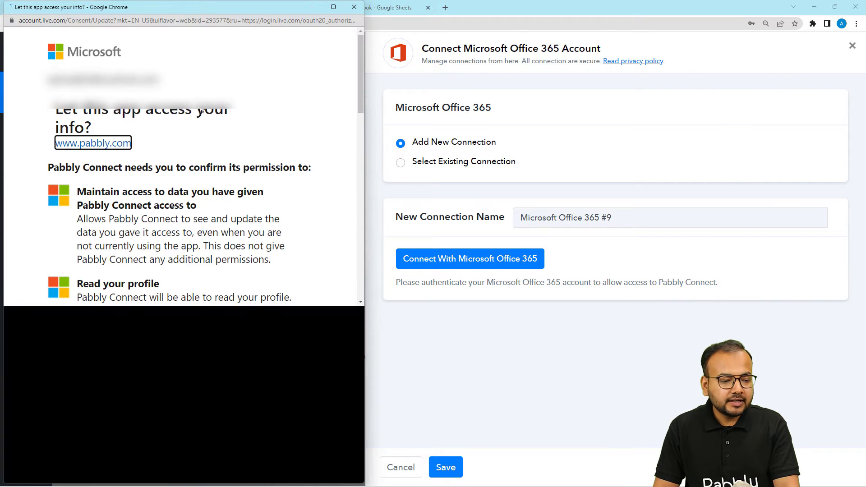
scroll("down", 3)
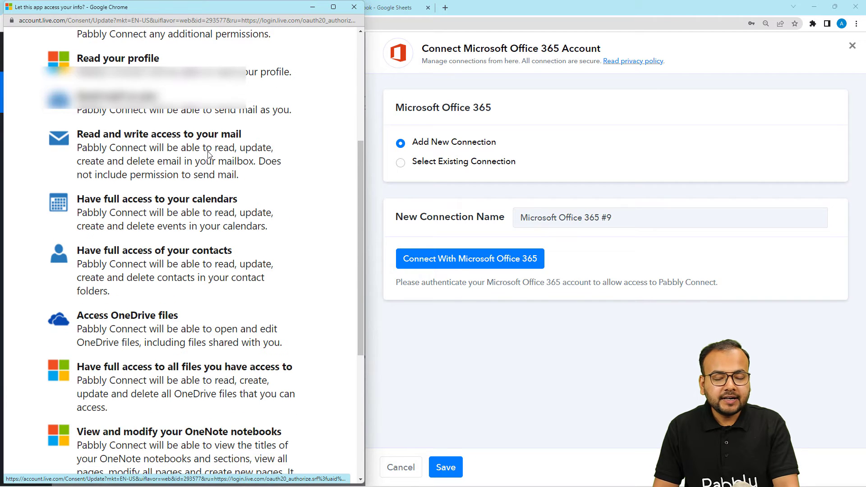
scroll("down", 3)
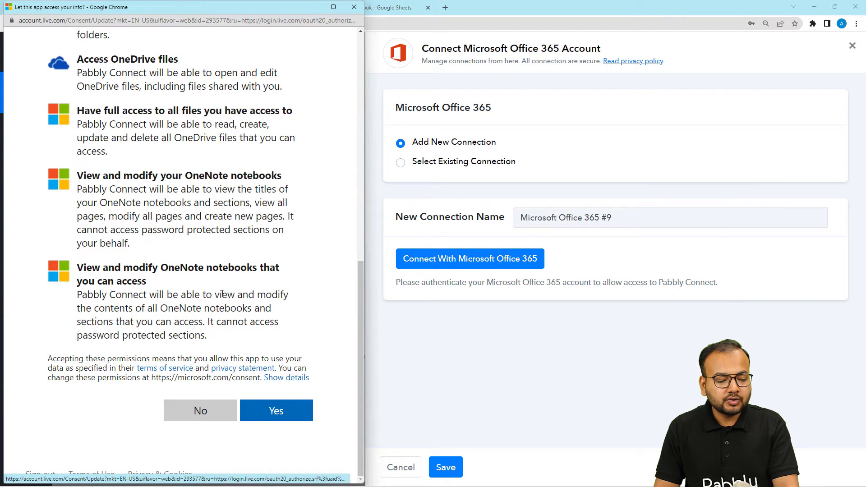
left_click(276, 411)
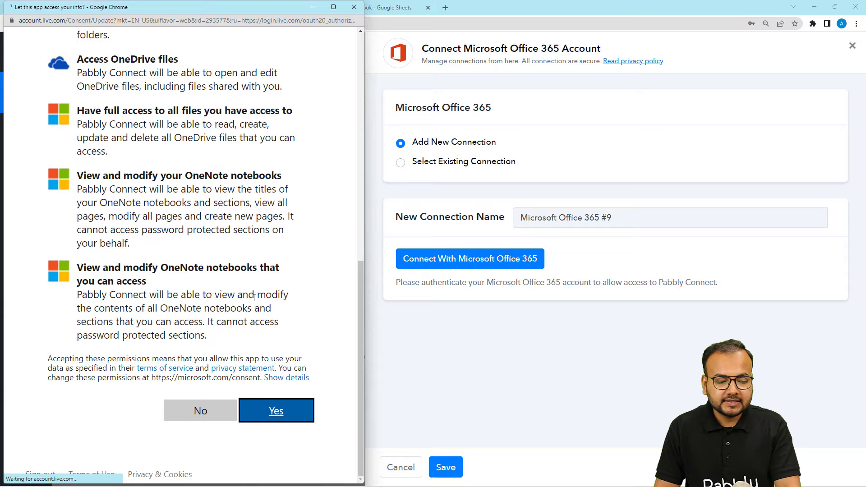
mouse_move(253, 280)
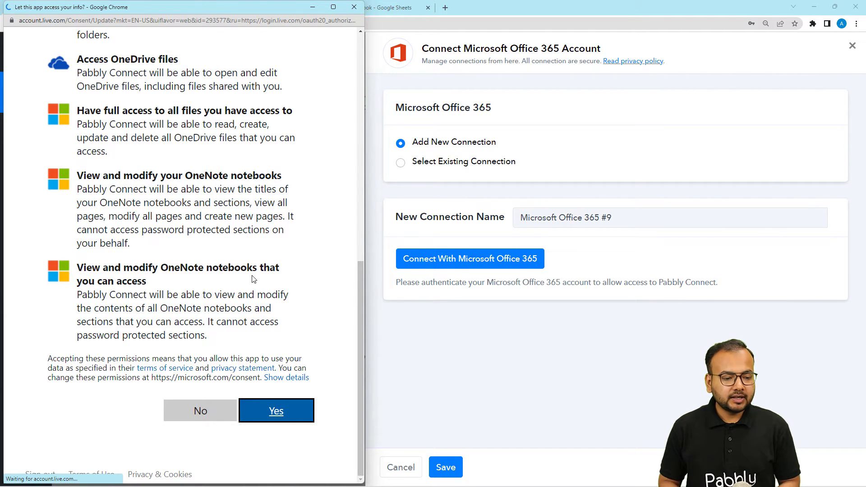
left_click(276, 410)
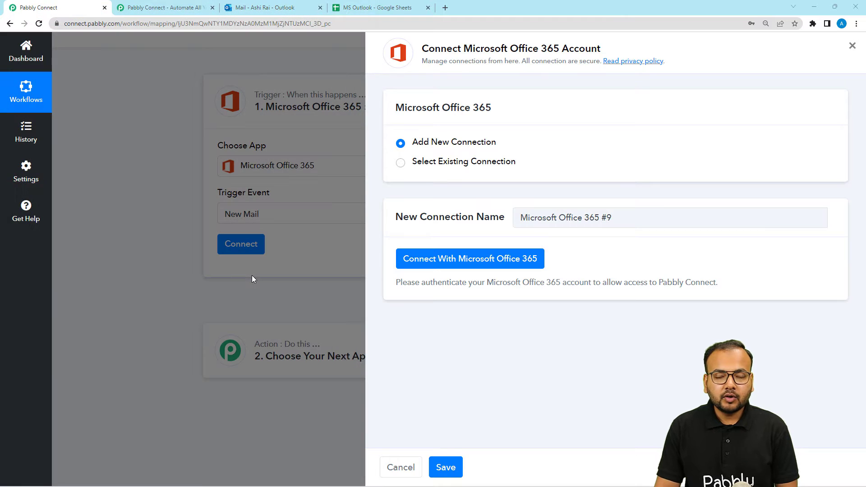
Acknowledge the Authorization successful dialog so the New Mail trigger shows Connected
left_click(470, 259)
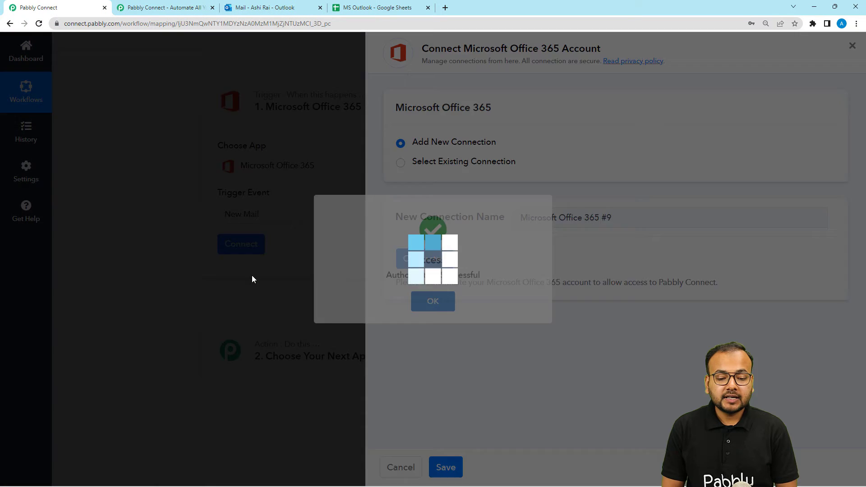
left_click(432, 301)
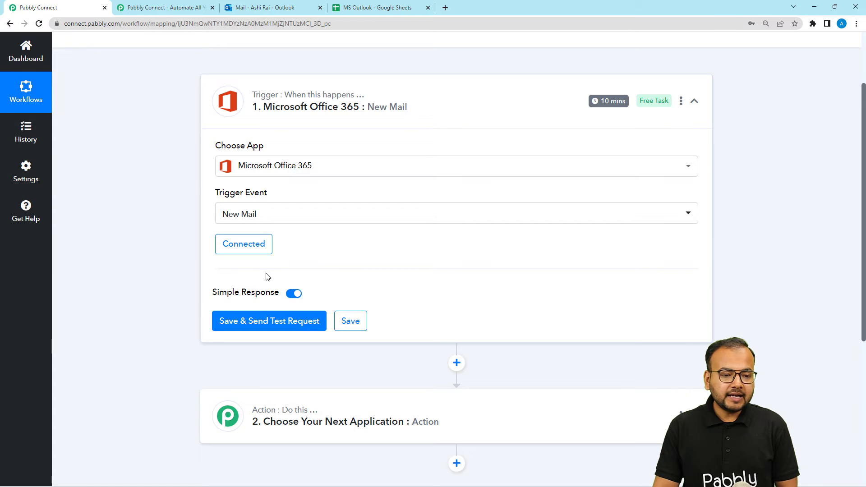
mouse_move(255, 329)
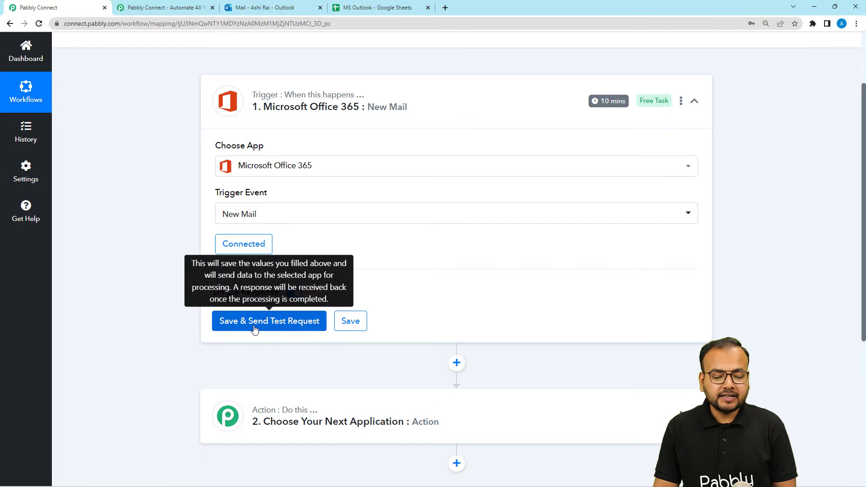
mouse_move(242, 337)
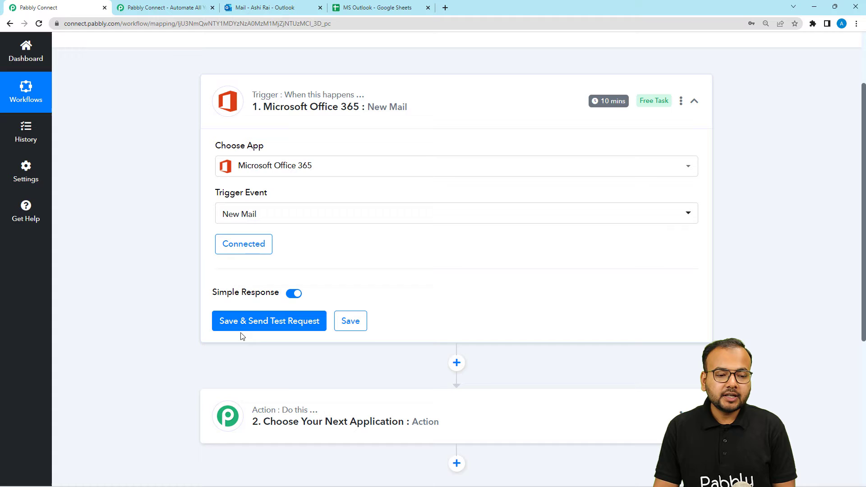
mouse_move(129, 284)
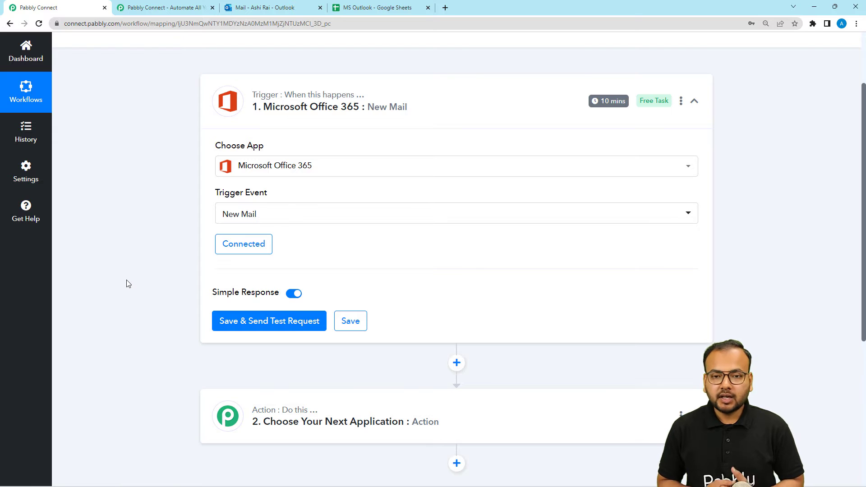
Check the 'Testing an automation' email from AVN Business in Outlook and return to the workflow
left_click(270, 7)
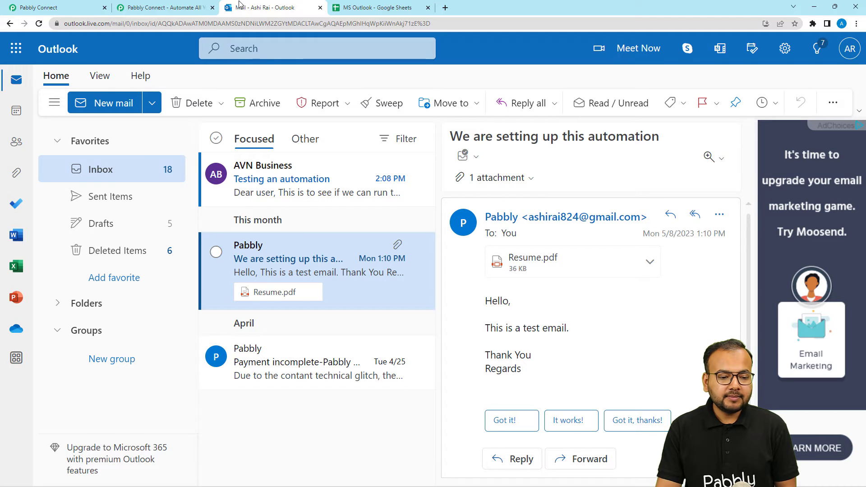
mouse_move(288, 176)
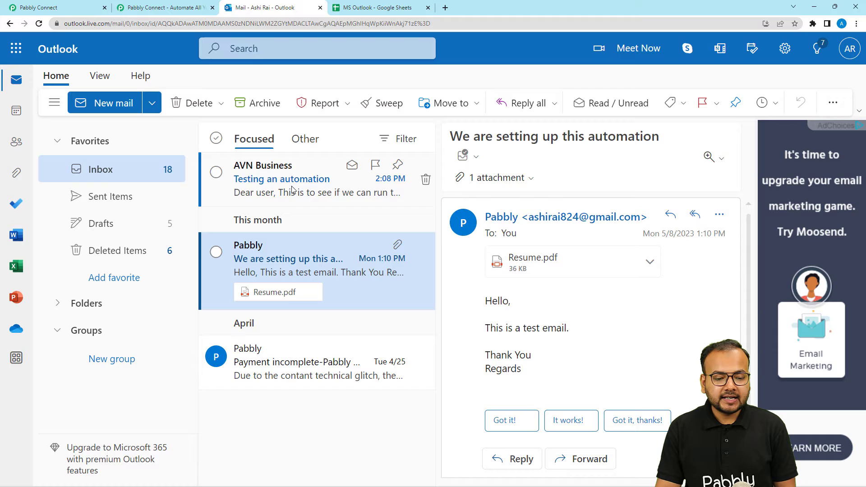
left_click(281, 179)
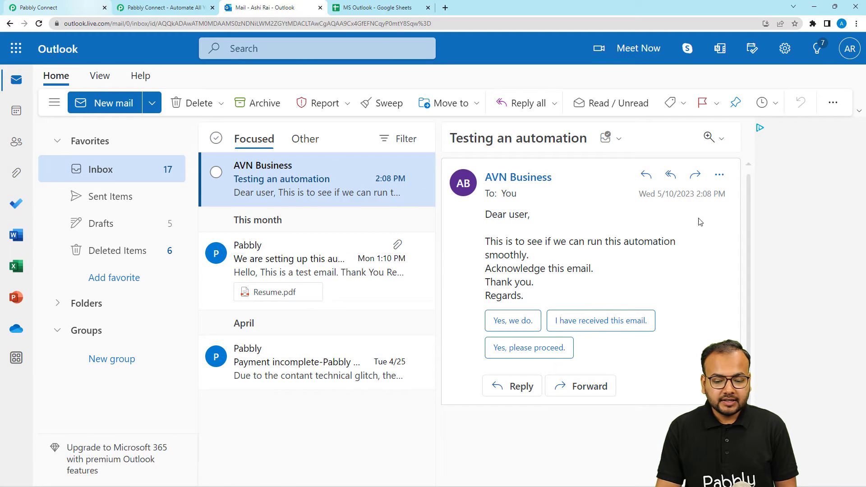
mouse_move(578, 317)
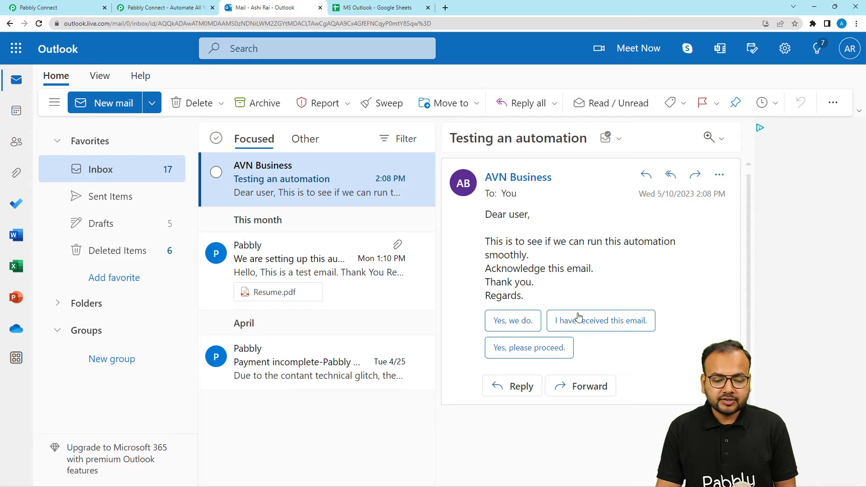
left_click(49, 7)
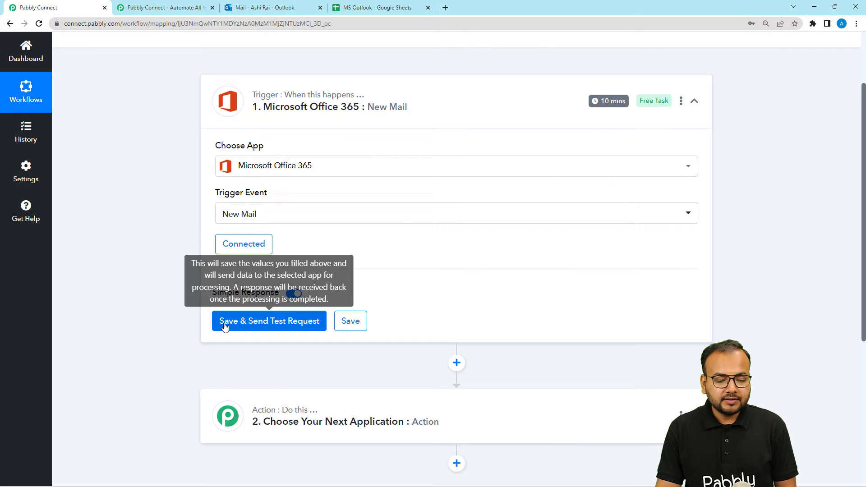
Save and send the trigger's test request, comparing the received response with the Outlook email
left_click(270, 320)
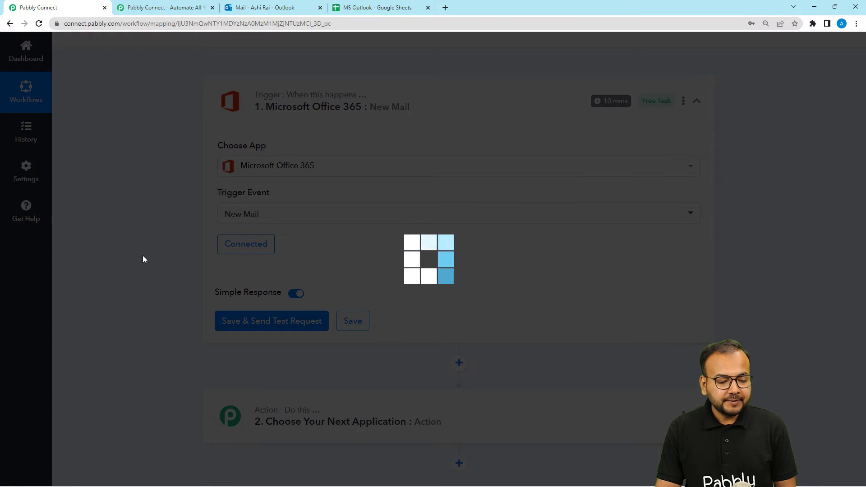
left_click(271, 321)
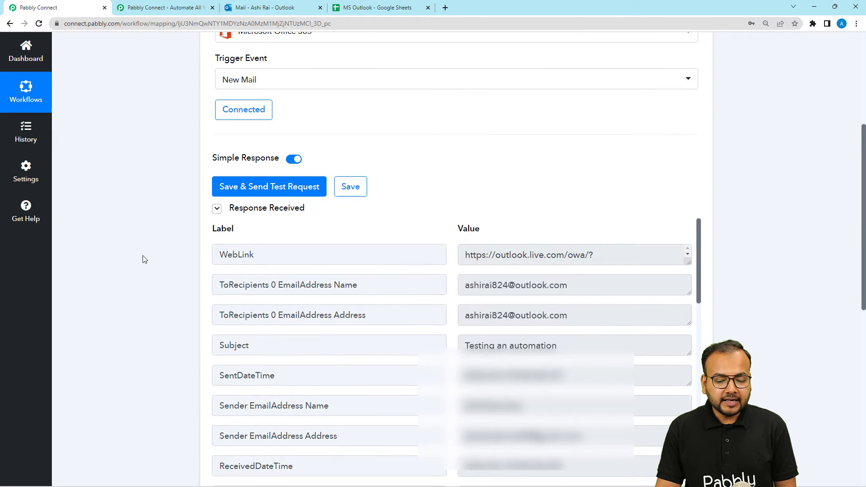
scroll("down", 3)
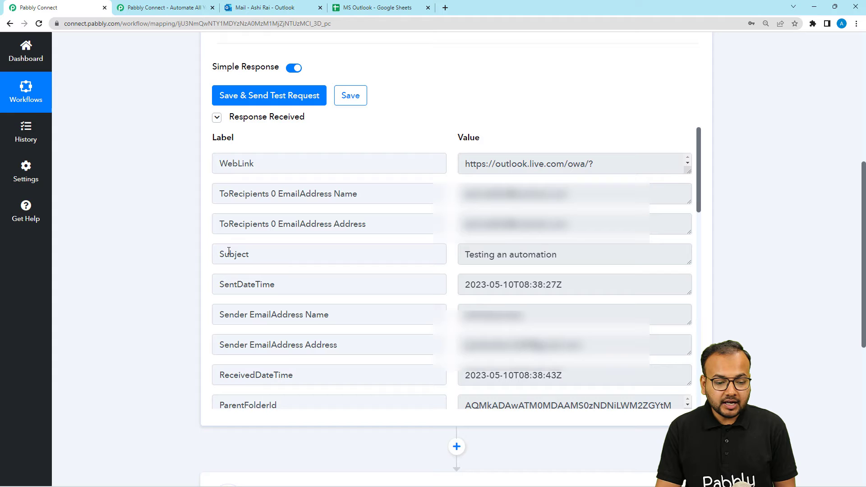
scroll("down", 3)
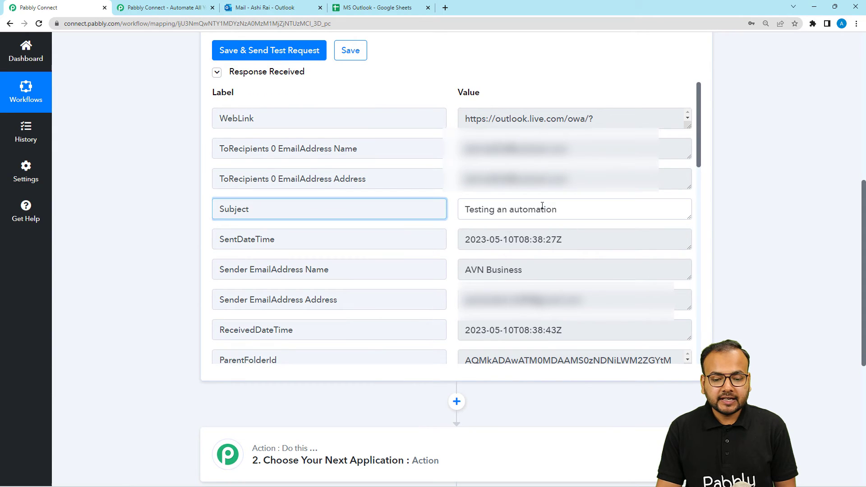
left_click(280, 7)
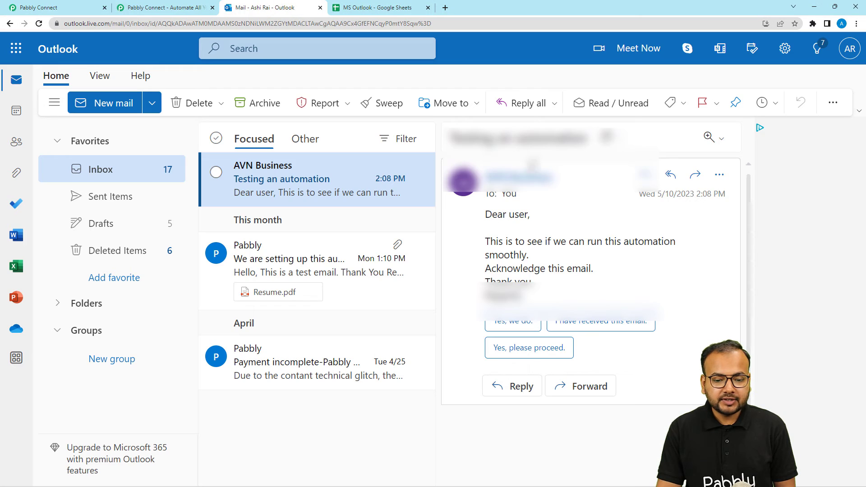
left_click(50, 6)
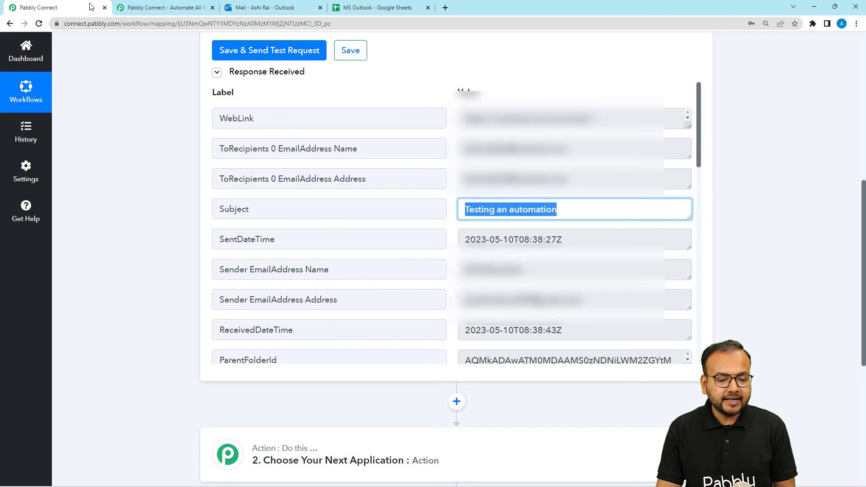
Review the response fields down to the full BodyPreview text and content type
scroll("down", 3)
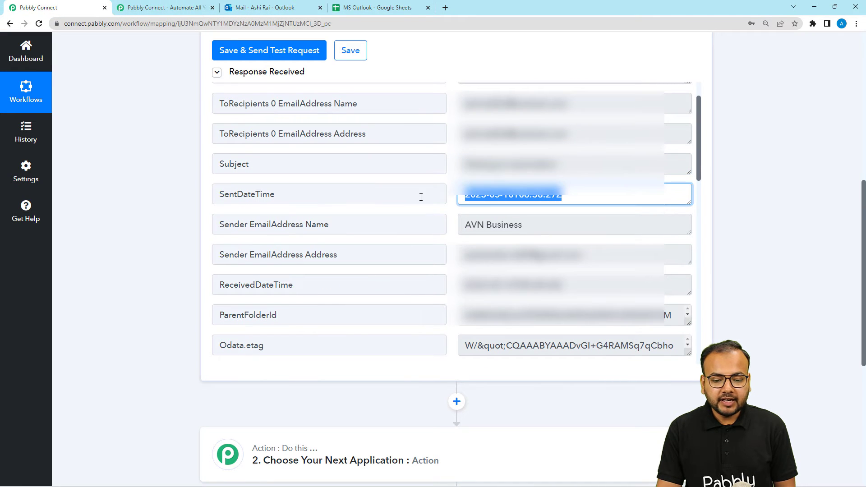
scroll("down", 3)
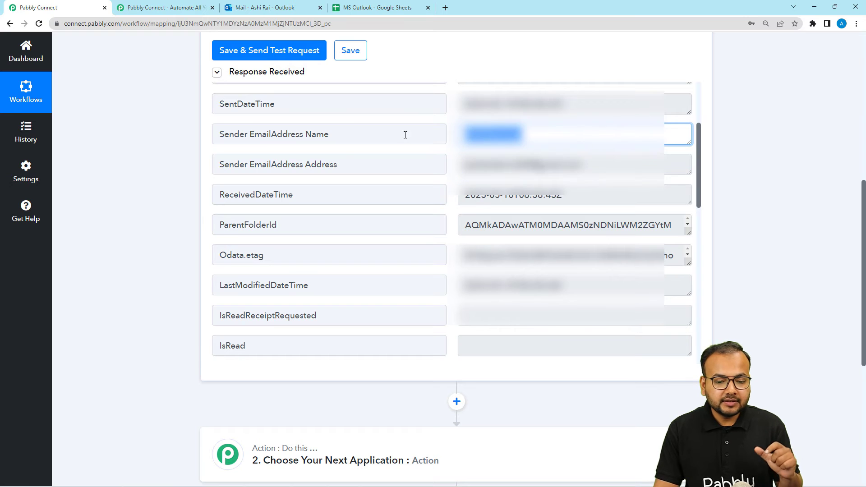
scroll("down", 3)
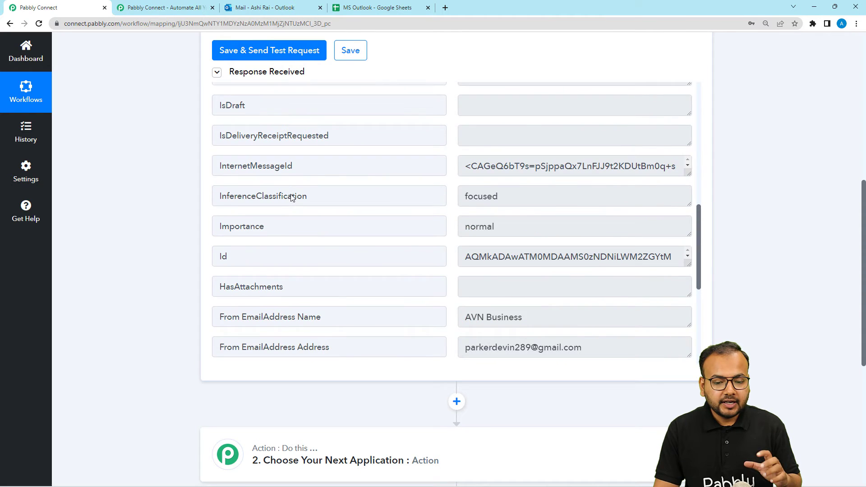
scroll("down", 3)
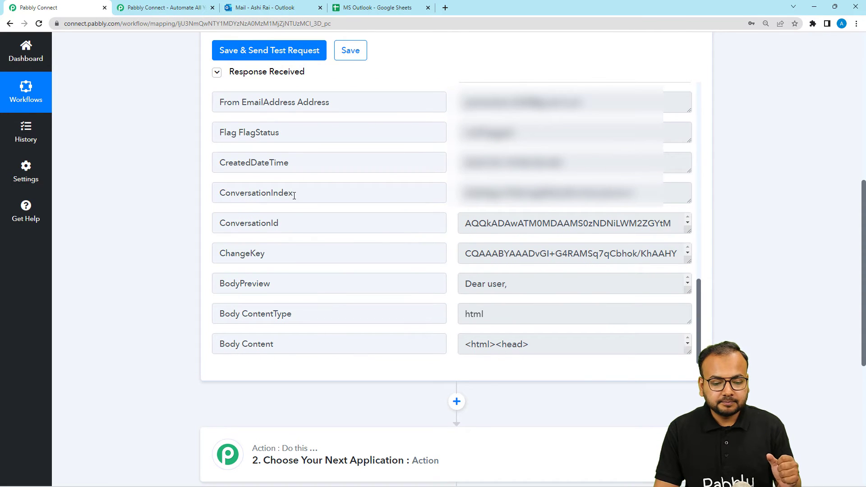
mouse_move(643, 304)
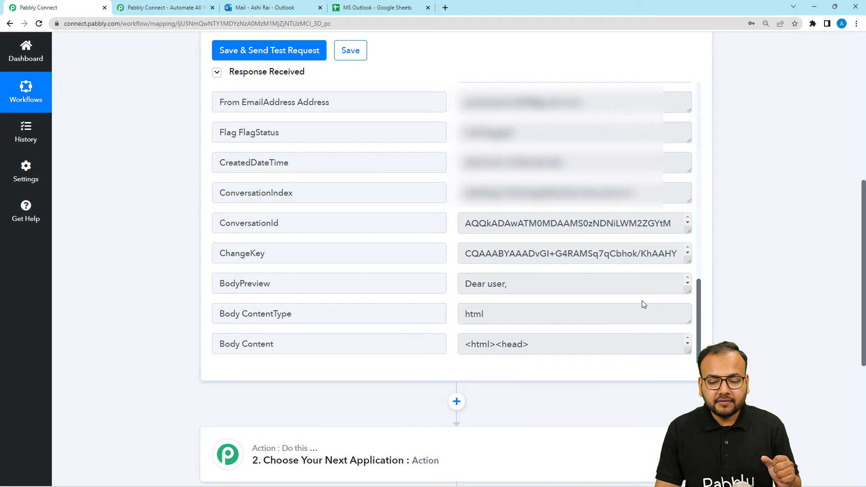
left_click(570, 284)
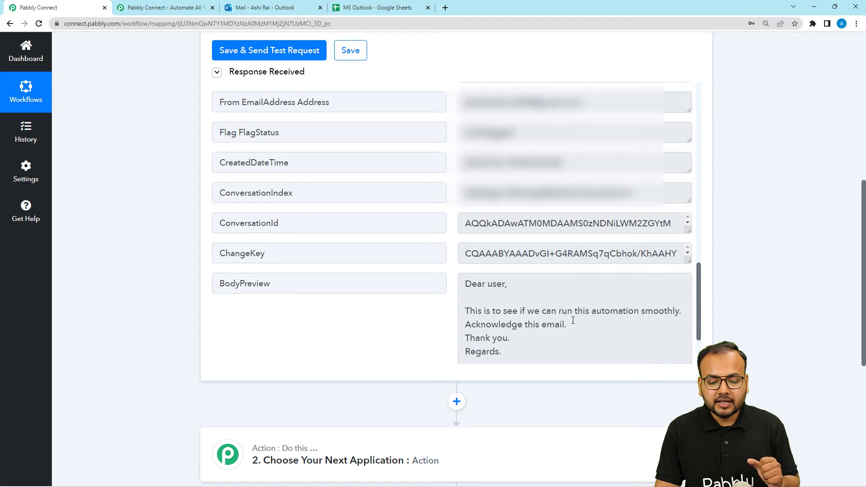
scroll("down", 3)
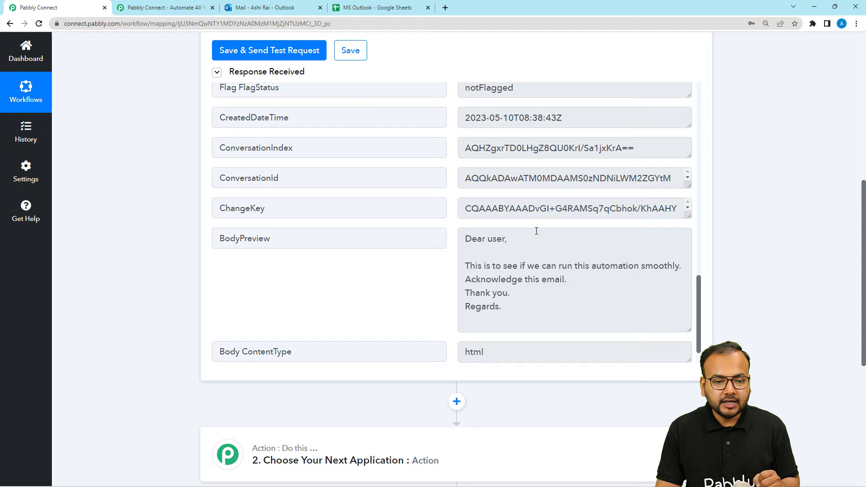
left_click(263, 6)
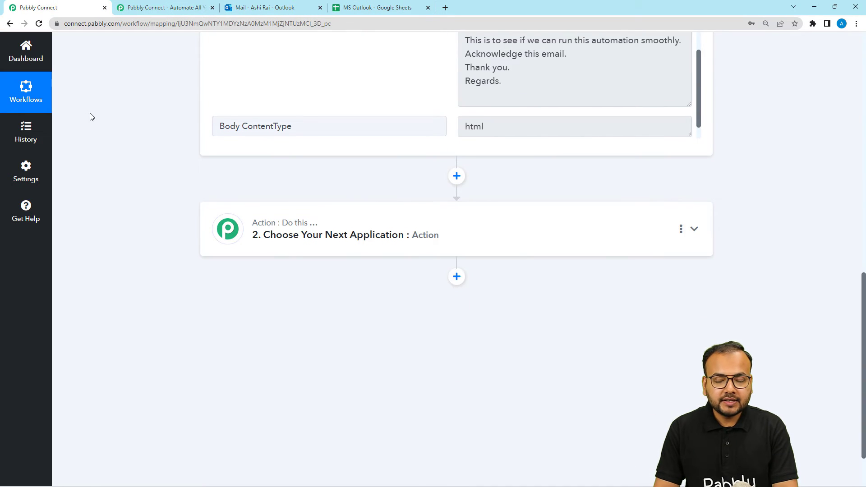
Check the MS Outlook sheet's empty From Name to Message columns, then return to the workflow
left_click(379, 8)
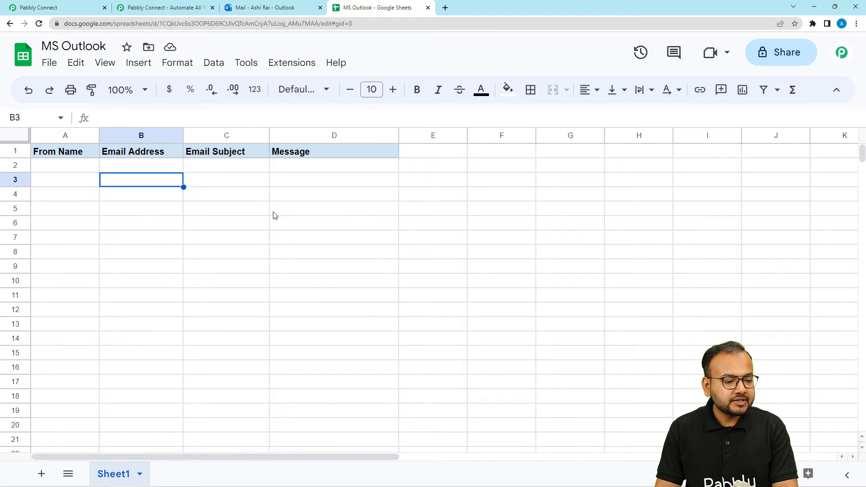
left_click(65, 166)
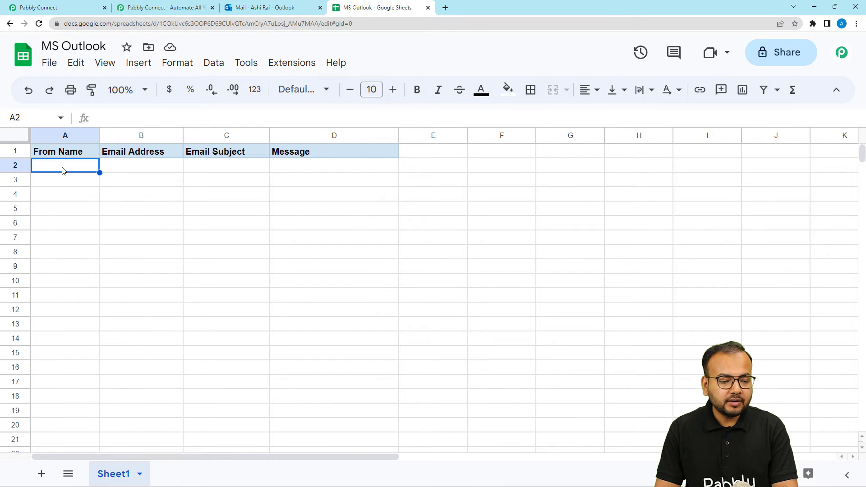
left_click(142, 165)
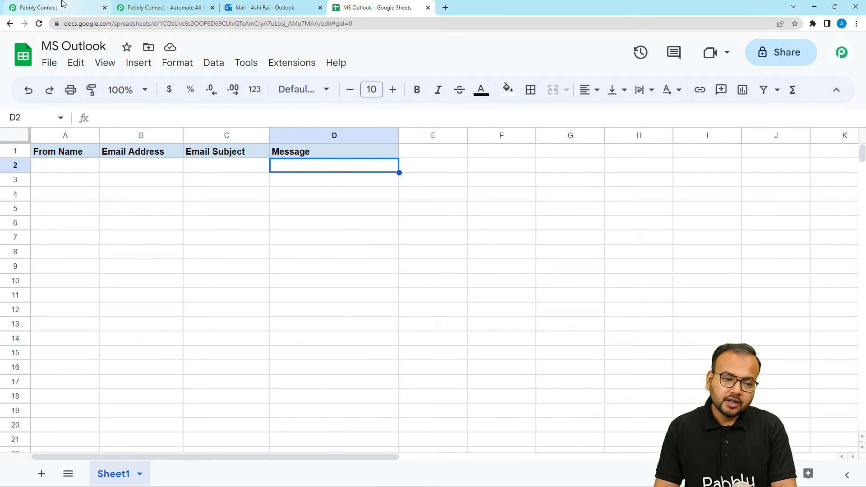
left_click(48, 6)
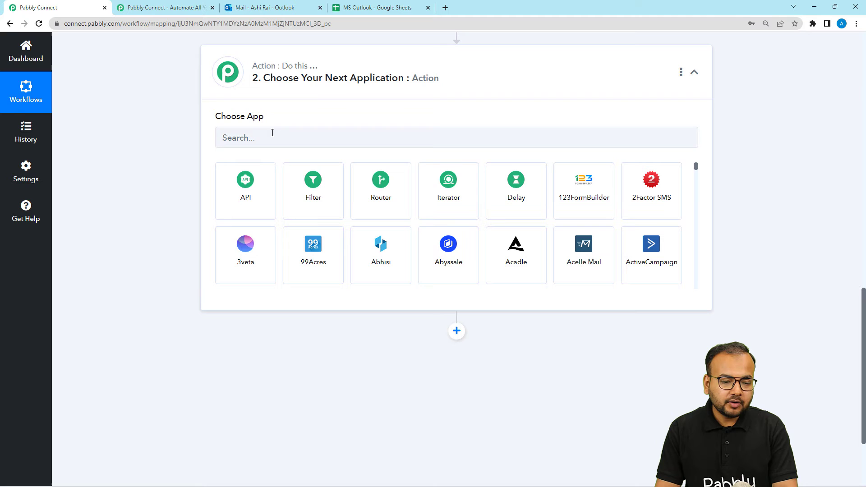
Set Google Sheets with the Add New Row event as the action and start connecting an account
type("goo")
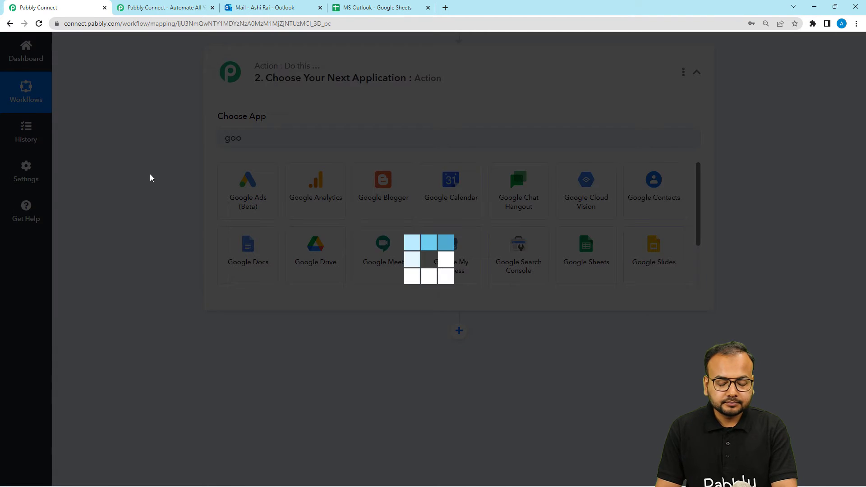
left_click(586, 244)
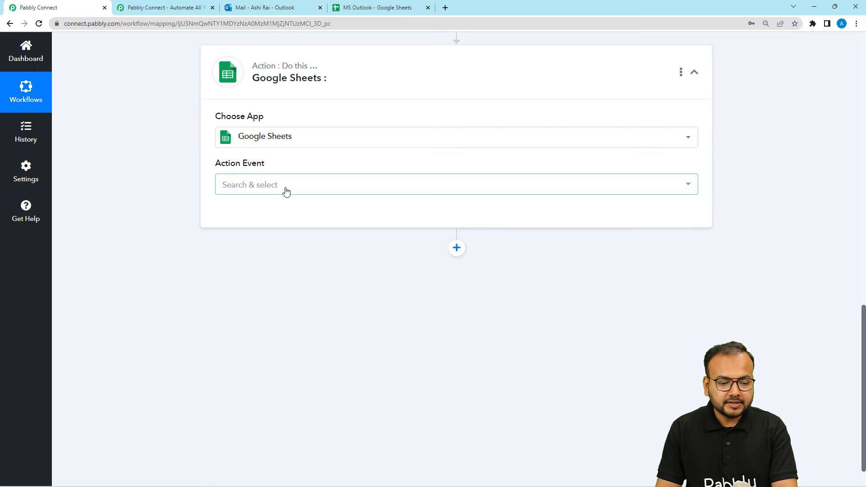
left_click(456, 182)
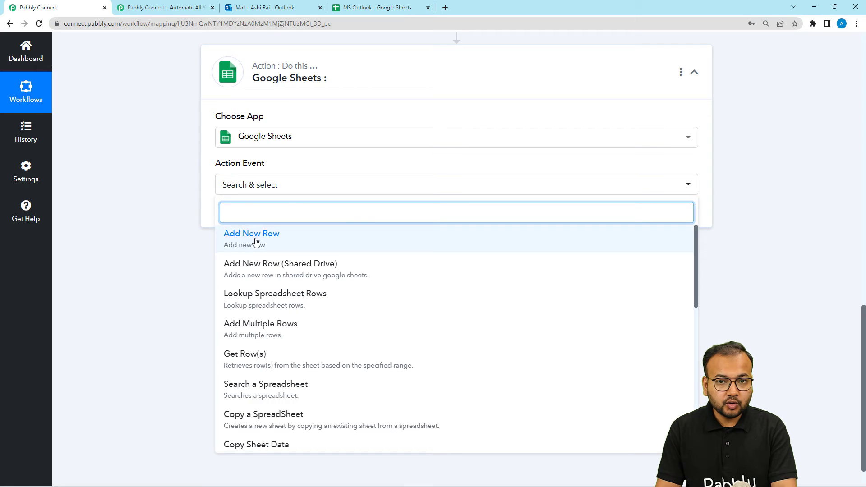
left_click(251, 233)
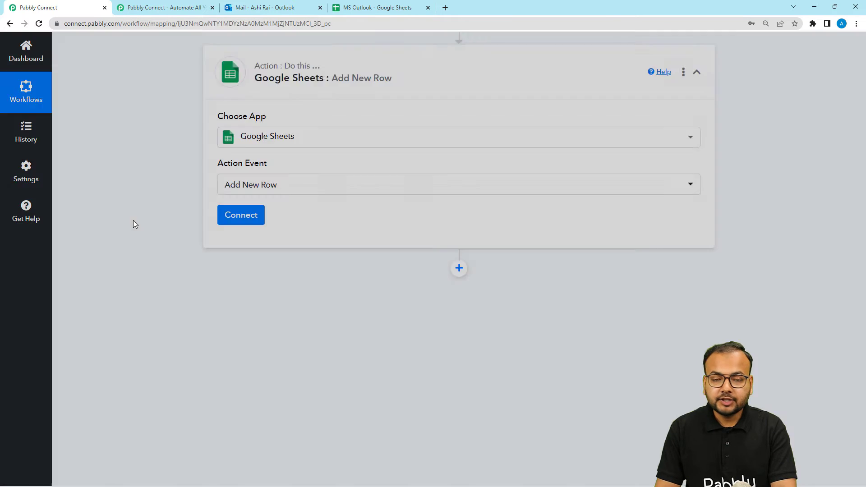
left_click(241, 214)
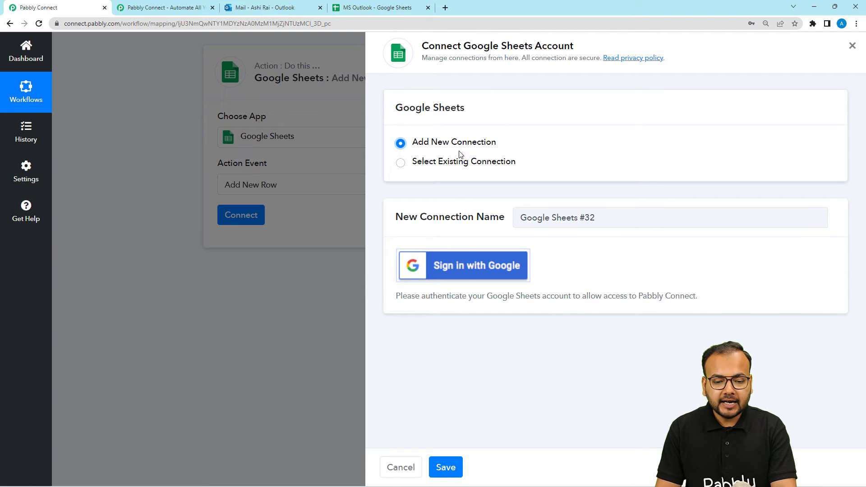
Sign in with Google, pick the account and grant Pabbly Connect access
left_click(467, 266)
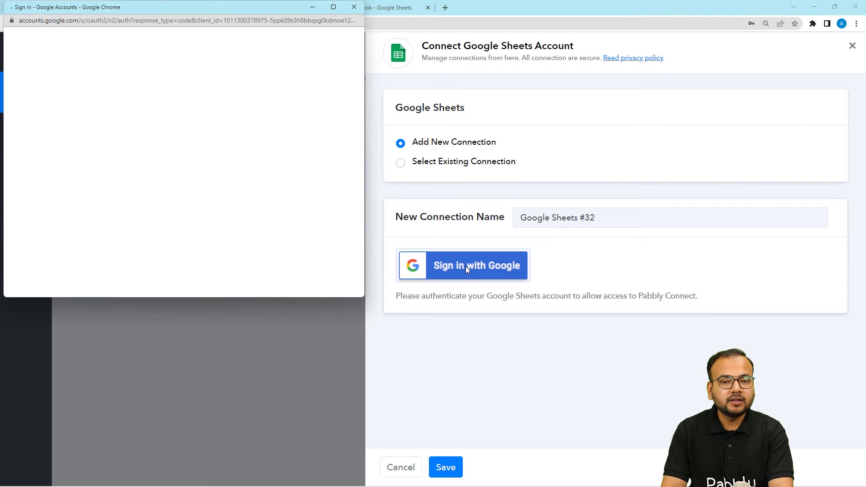
left_click(466, 265)
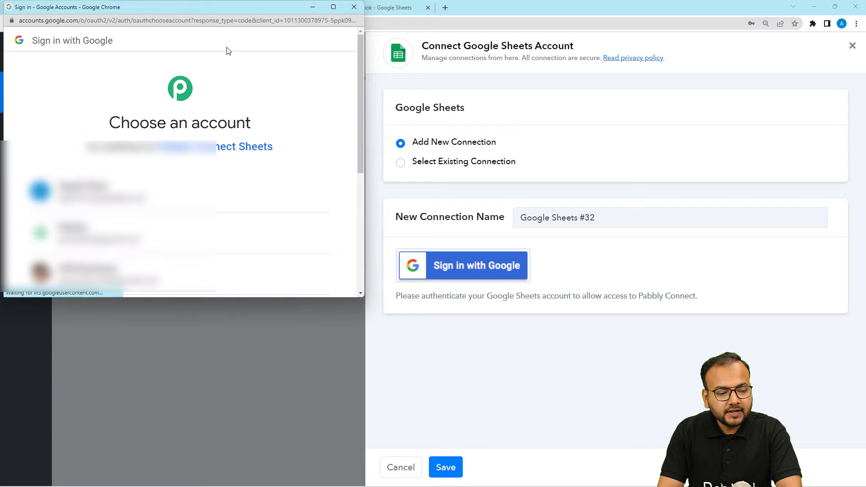
mouse_move(217, 111)
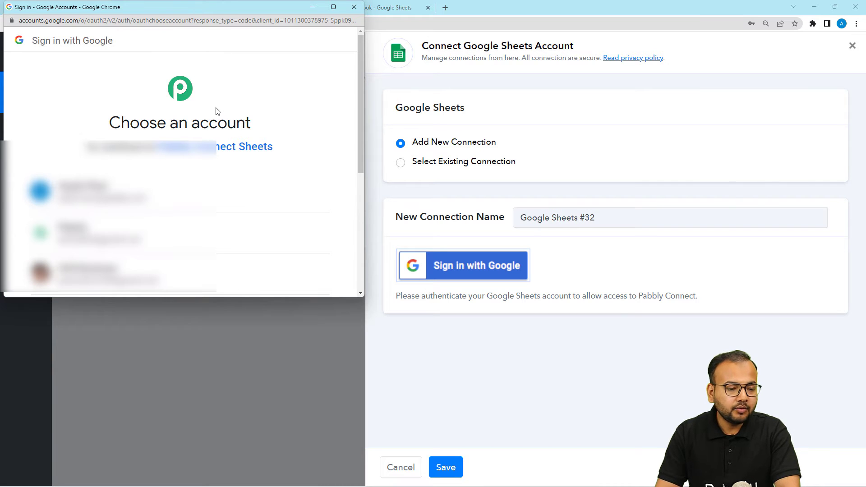
mouse_move(108, 234)
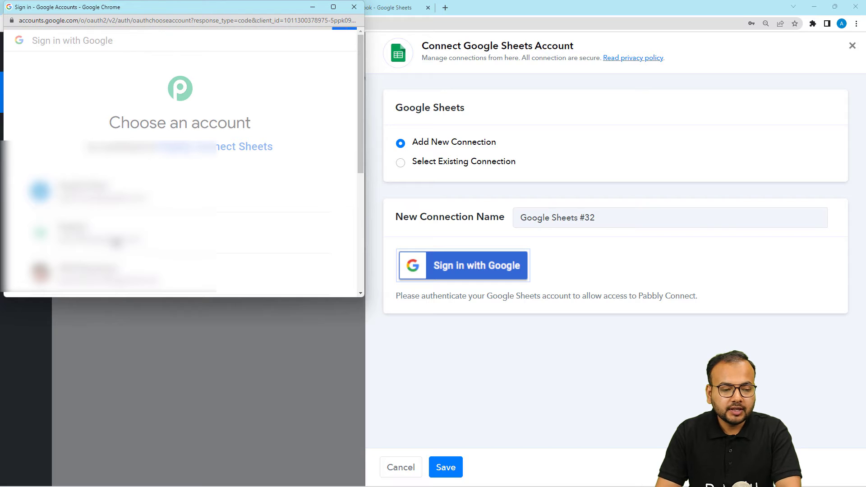
left_click(81, 191)
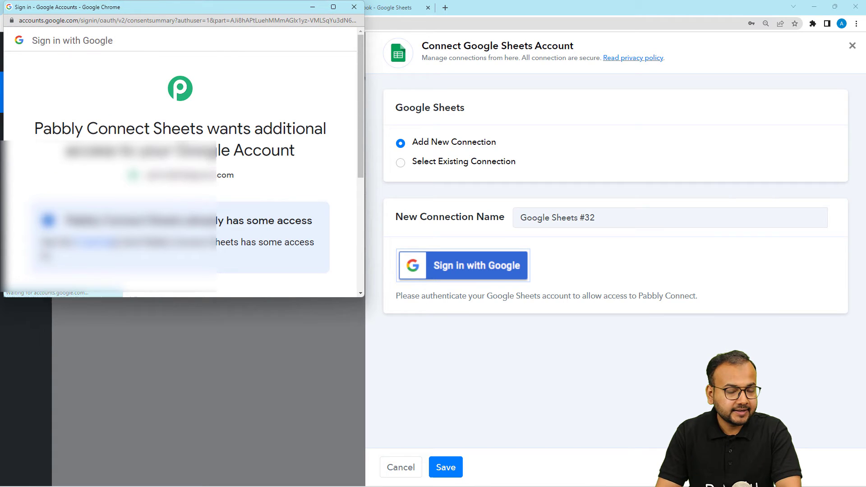
scroll("down", 3)
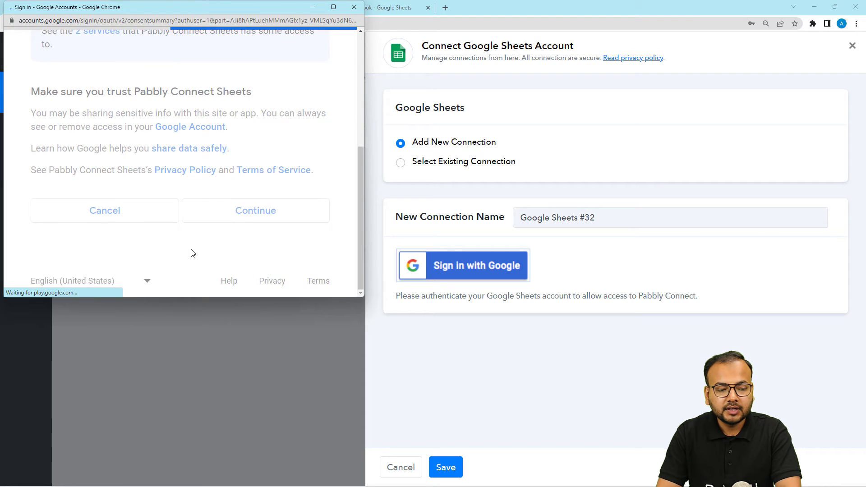
left_click(255, 211)
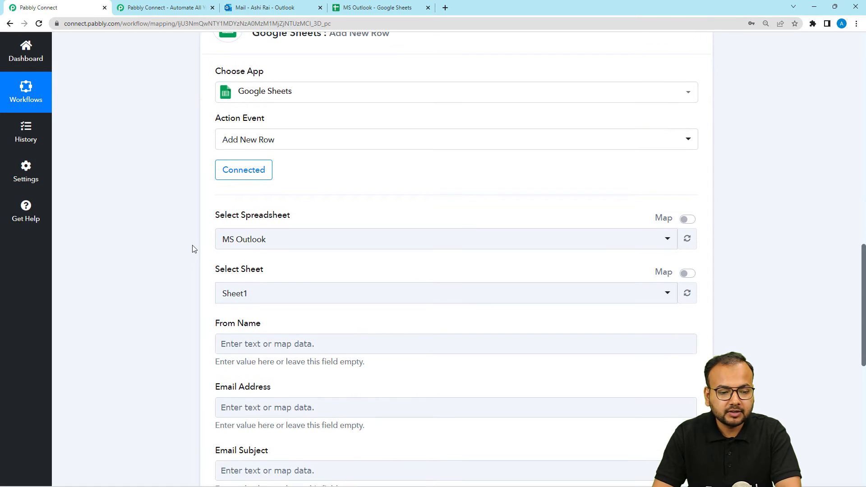
scroll("down", 3)
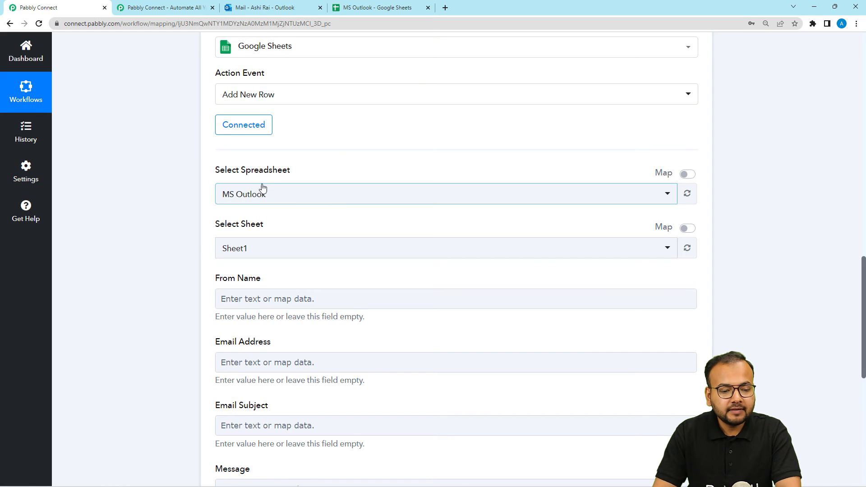
mouse_move(238, 203)
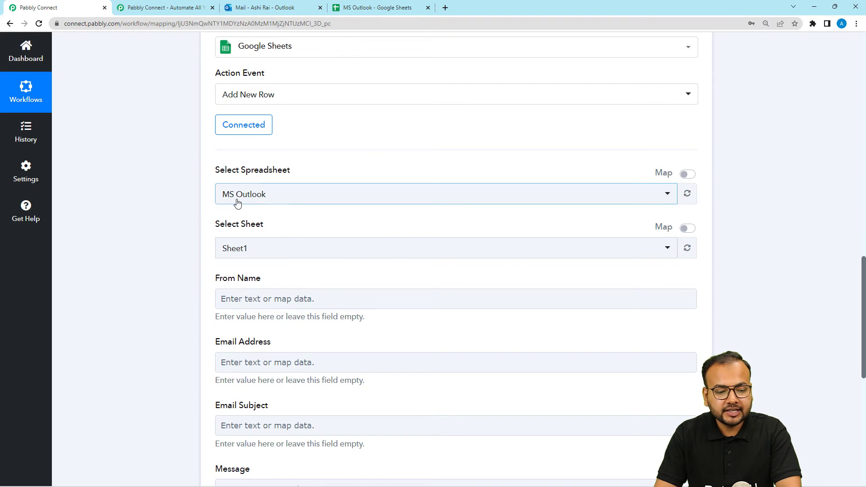
Select the MS Outlook spreadsheet and Sheet1 for the Add New Row step, checking against the sheet
left_click(445, 191)
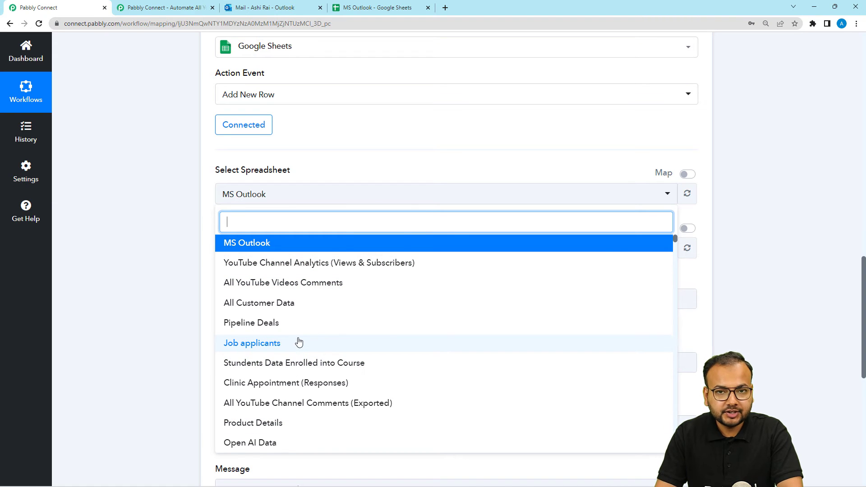
mouse_move(145, 223)
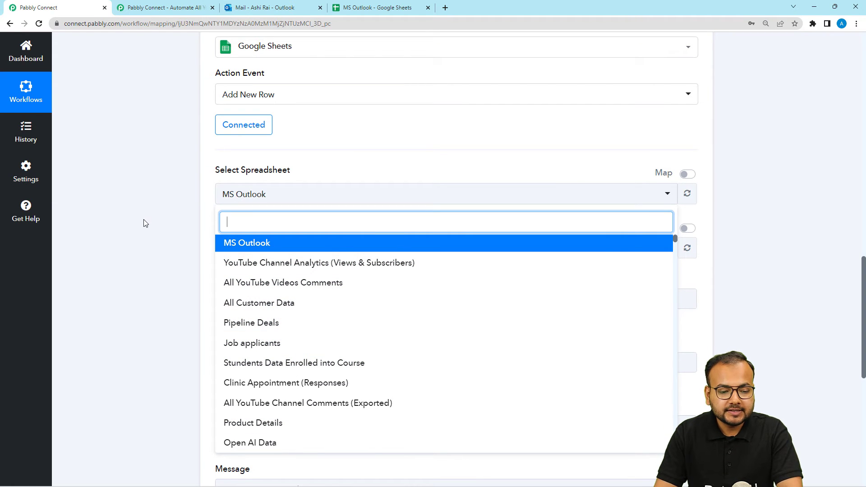
left_click(397, 6)
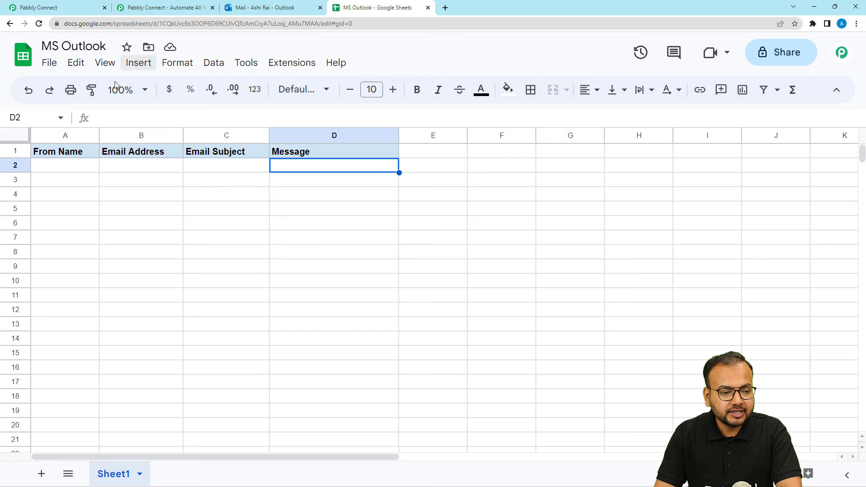
left_click(73, 45)
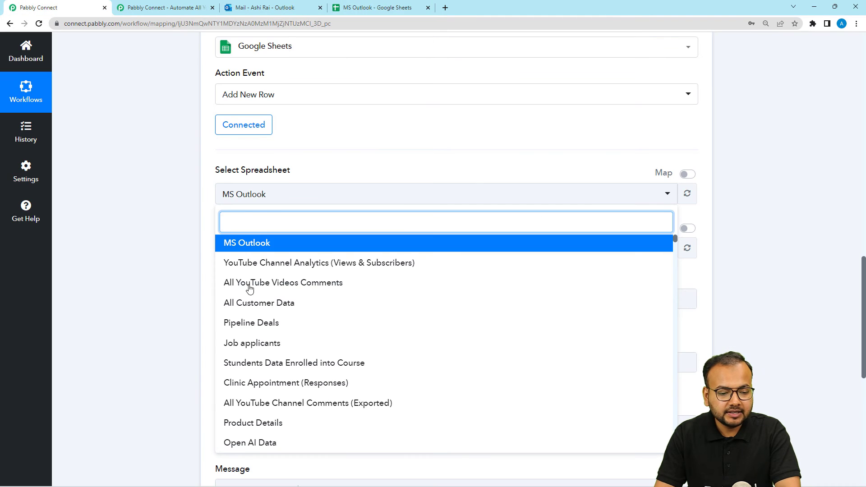
left_click(246, 243)
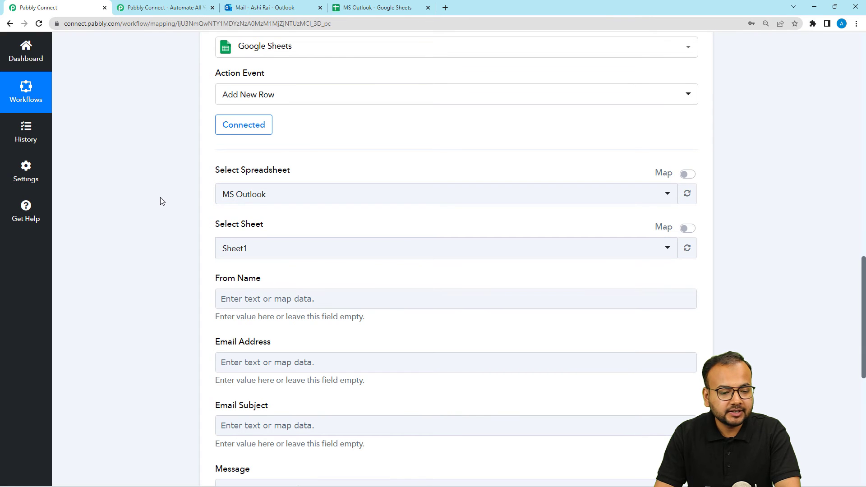
scroll("down", 3)
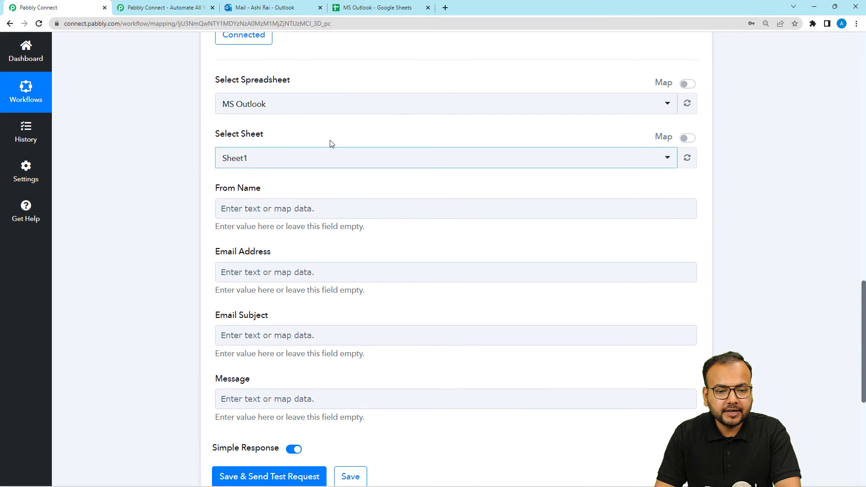
left_click(380, 8)
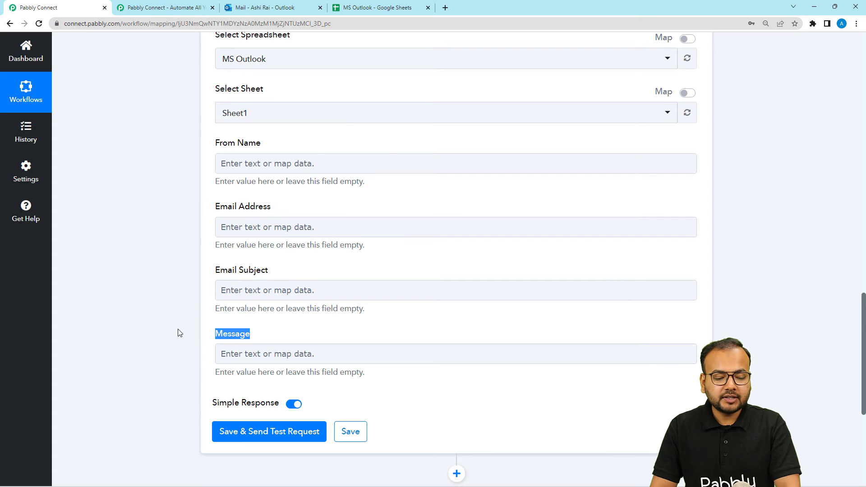
left_click(384, 8)
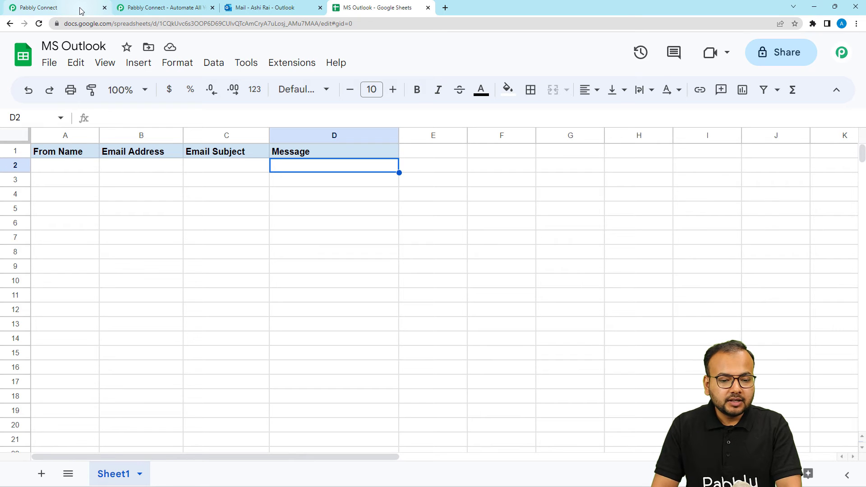
Check the empty MS Outlook spreadsheet, then review the Add New Row fields in the workflow
left_click(65, 165)
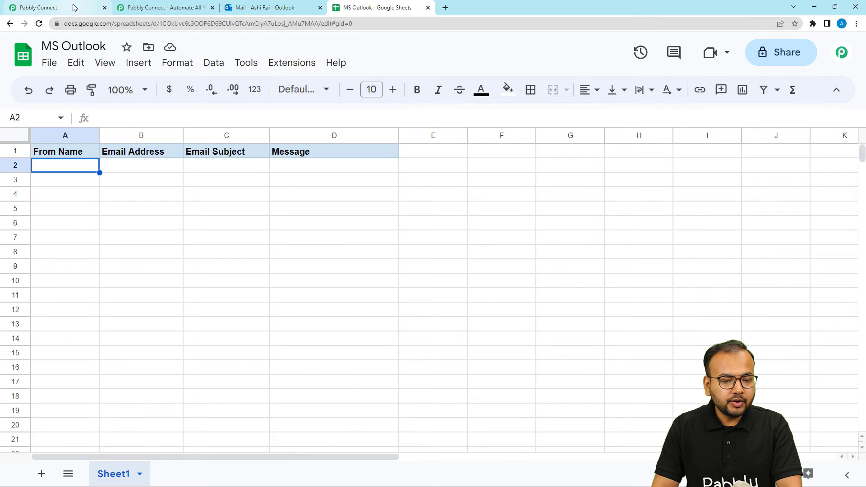
left_click(41, 6)
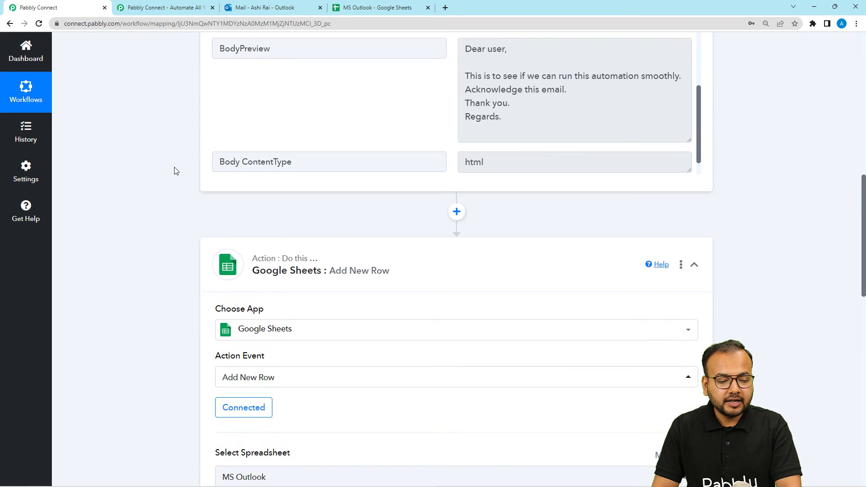
scroll("up", 3)
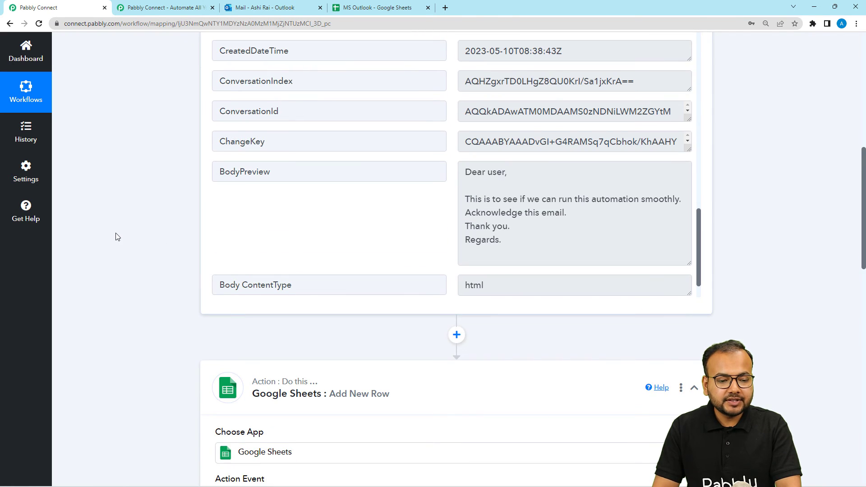
scroll("down", 3)
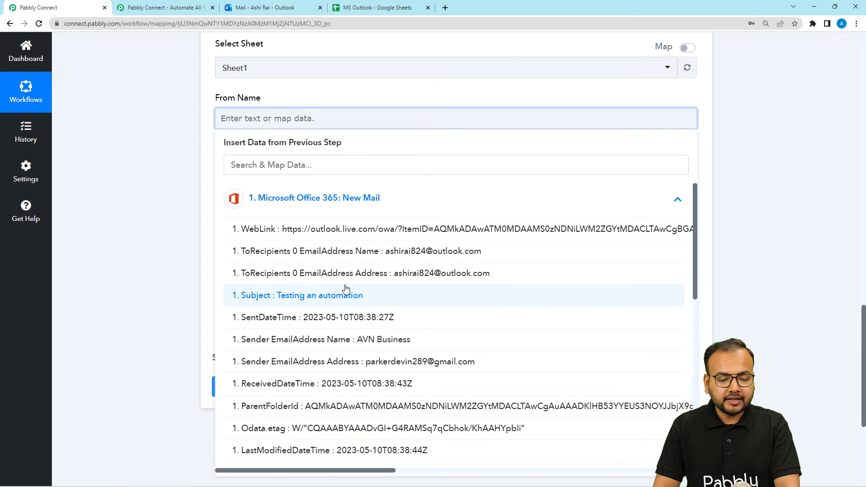
mouse_move(266, 339)
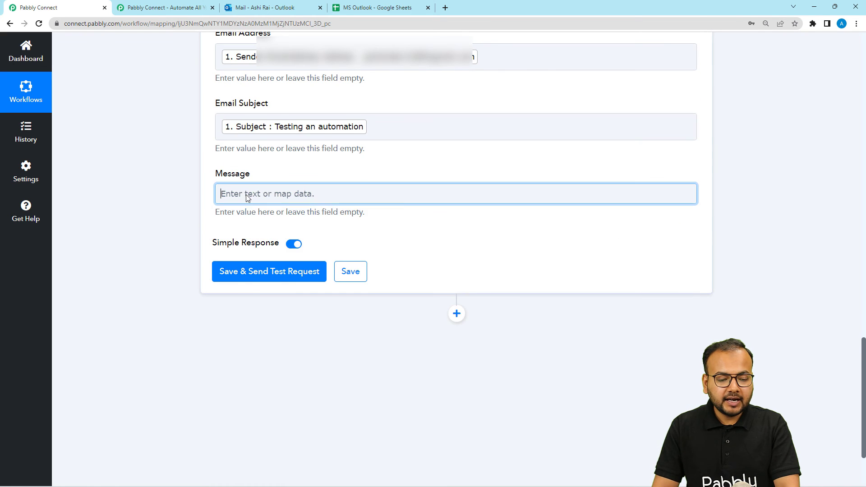
Map the email's BodyPreview into the Message field
left_click(454, 194)
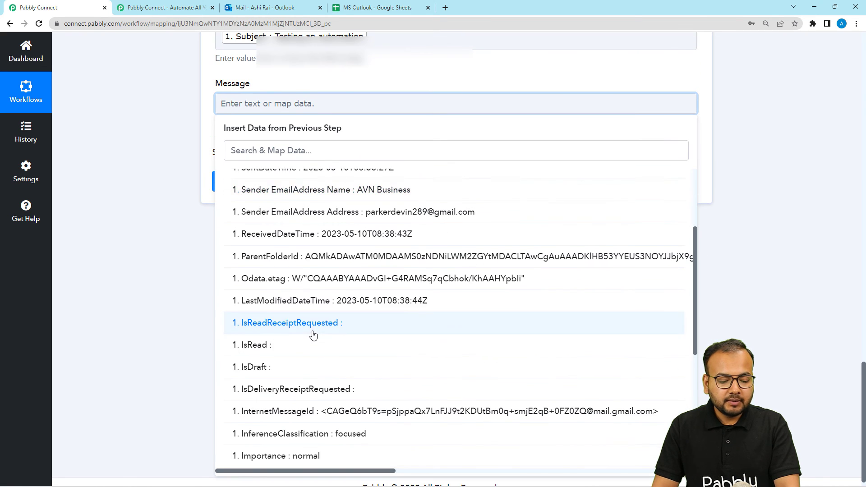
scroll("down", 3)
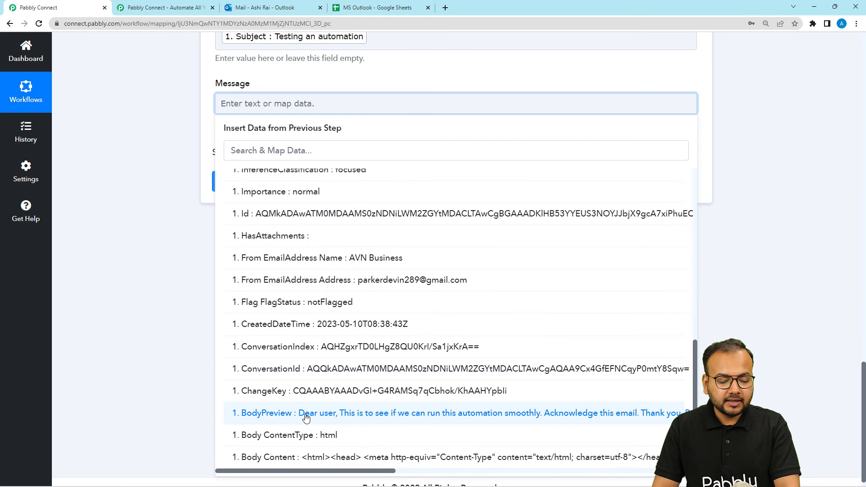
left_click(305, 413)
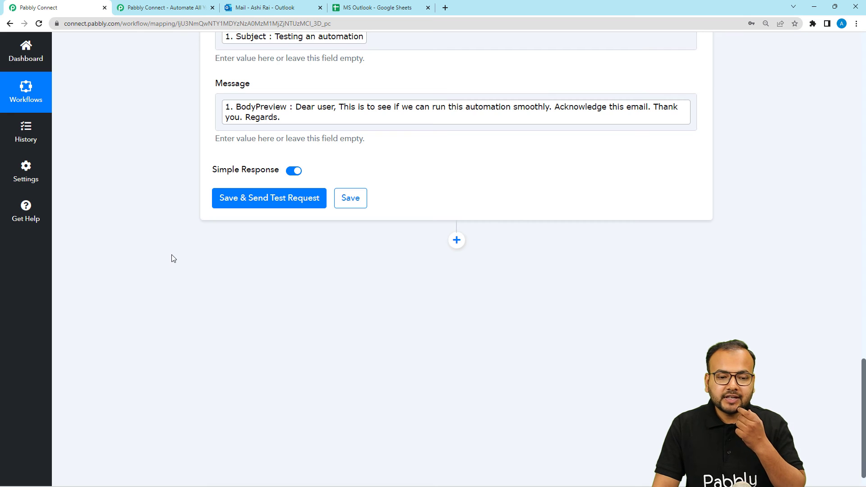
mouse_move(256, 196)
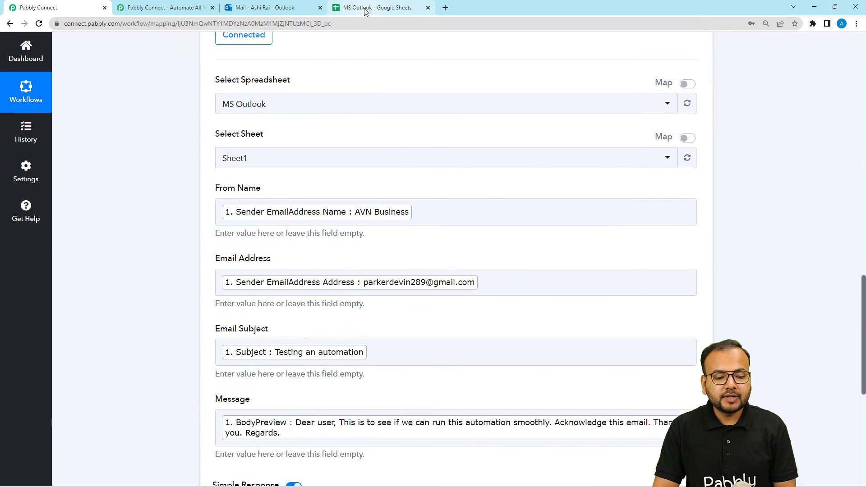
Check the spreadsheet, then save the Add New Row step and send a test request
left_click(380, 7)
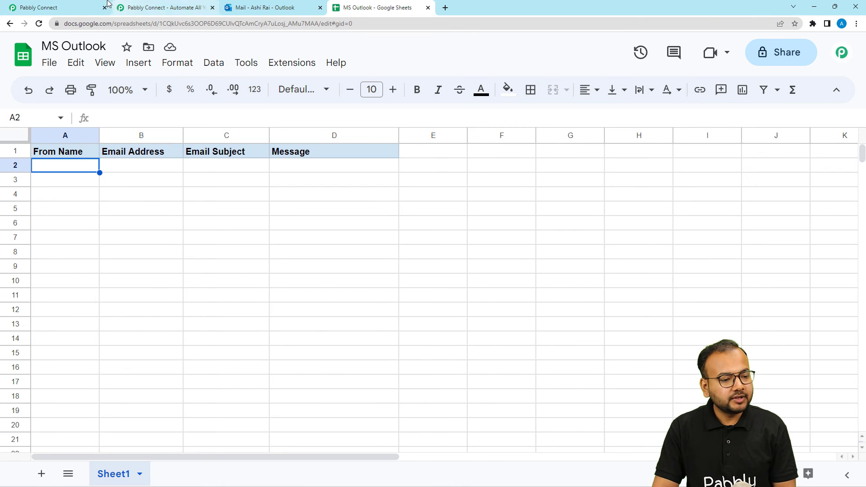
left_click(45, 6)
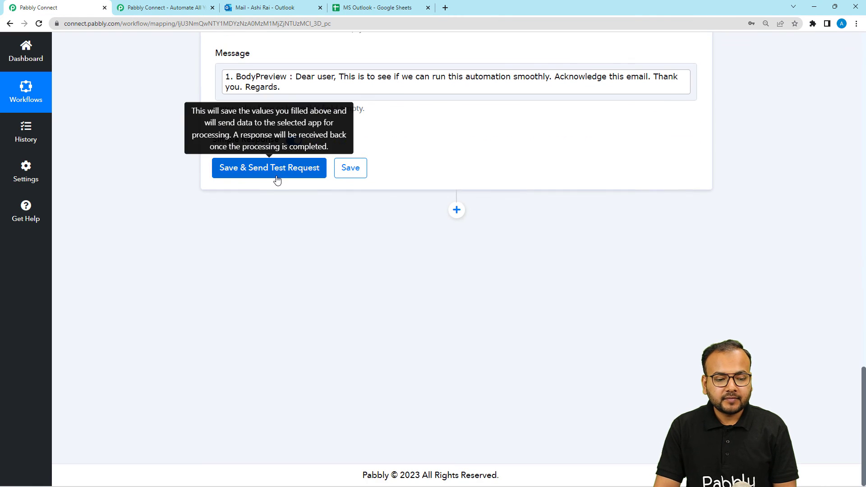
left_click(268, 168)
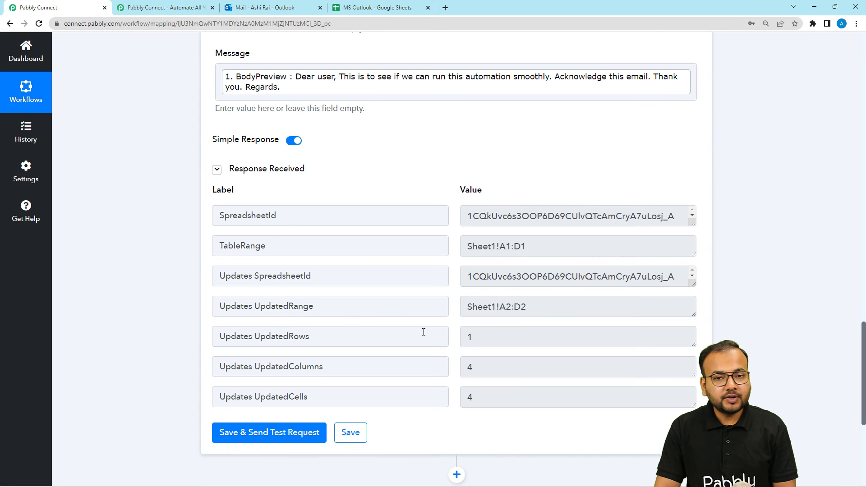
mouse_move(406, 248)
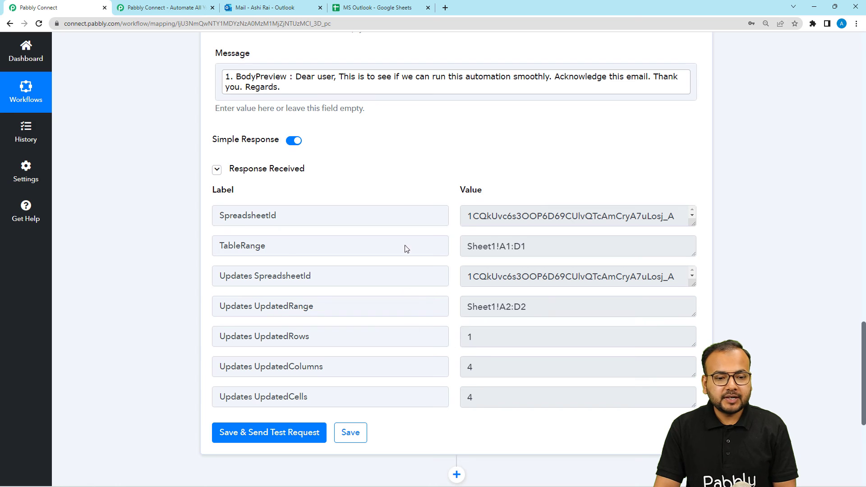
View the new row in the MS Outlook sheet and keep D2's message text within its column
left_click(383, 9)
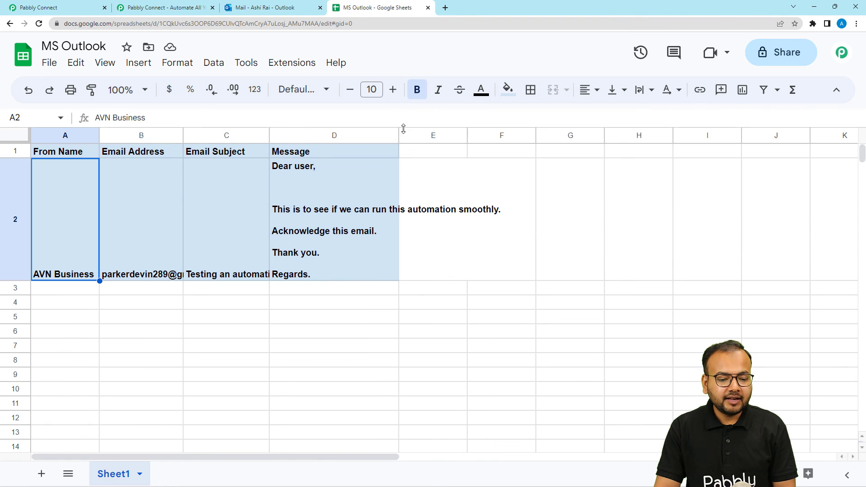
mouse_move(168, 242)
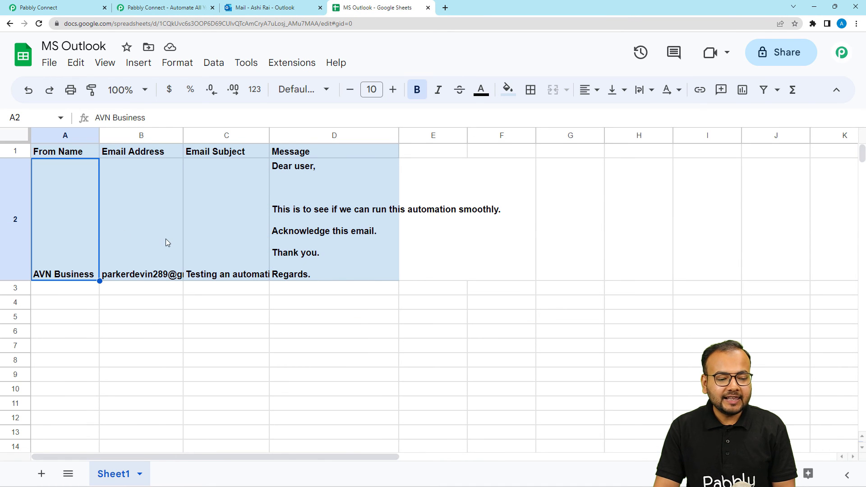
mouse_move(260, 238)
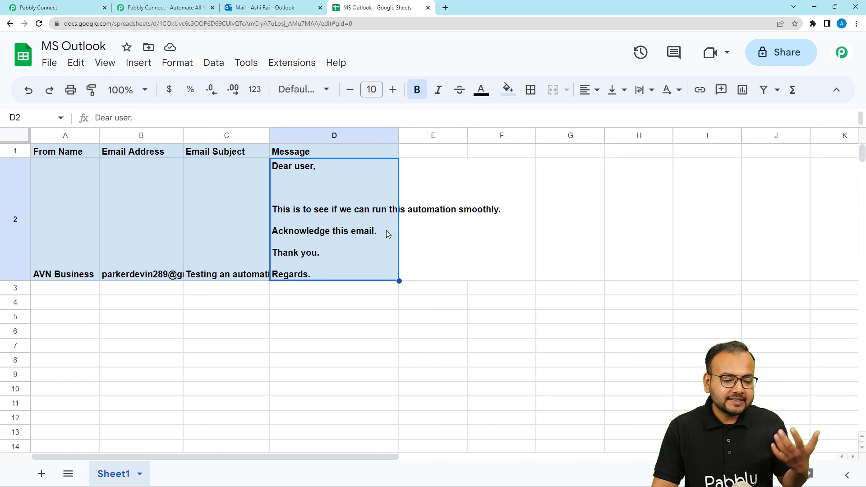
mouse_move(638, 90)
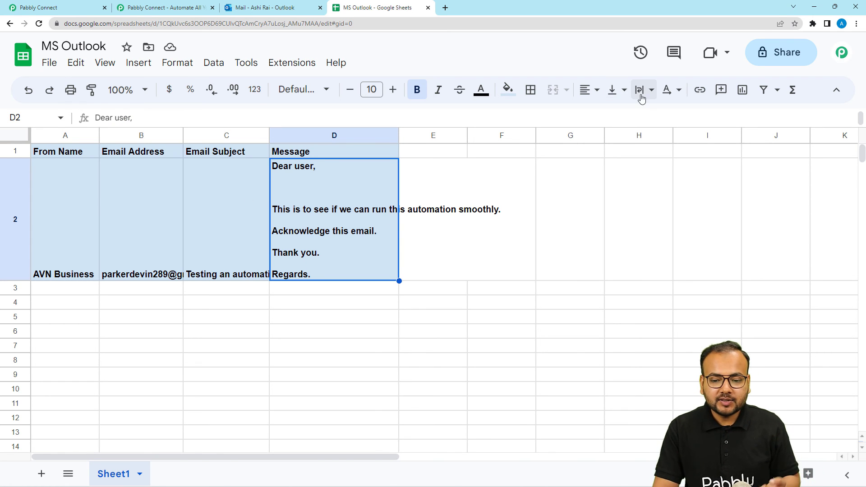
left_click(640, 89)
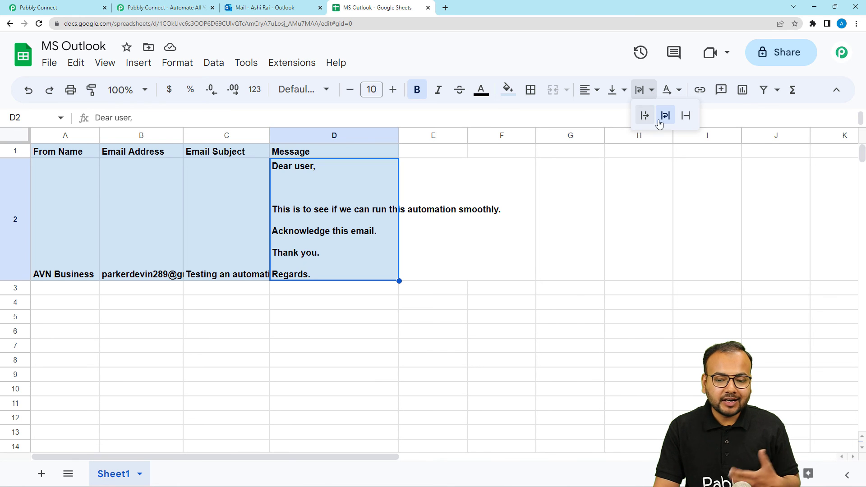
mouse_move(686, 116)
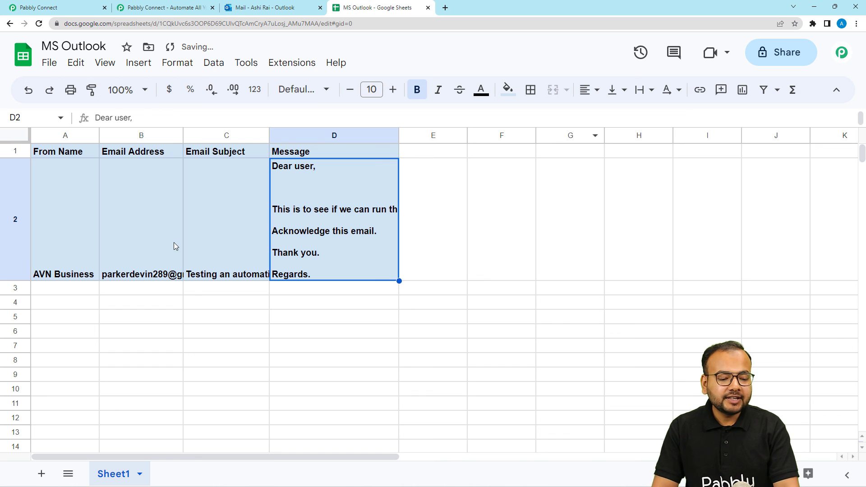
left_click(58, 288)
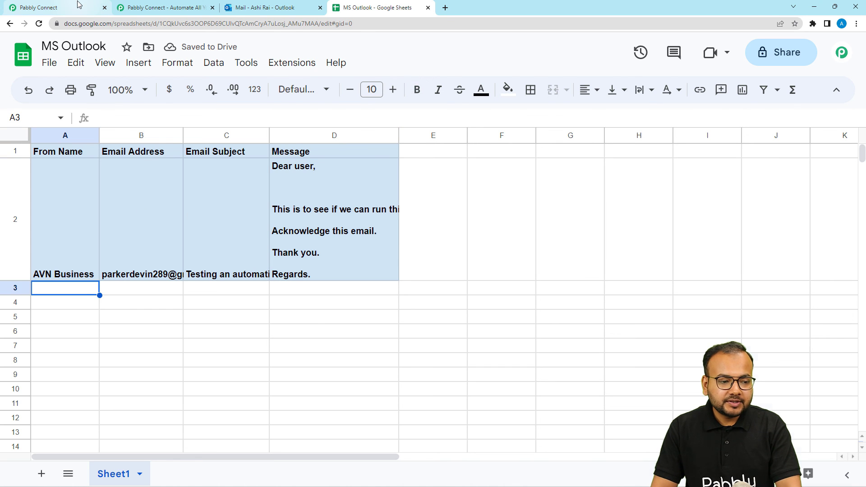
Show the collapsed Office 365 trigger and Sheets Add New Row action, checking the test row in between
left_click(45, 6)
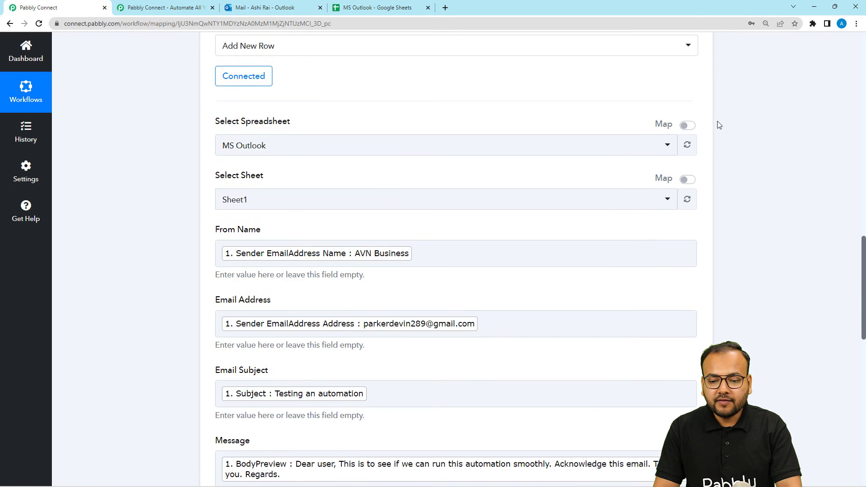
scroll("up", 3)
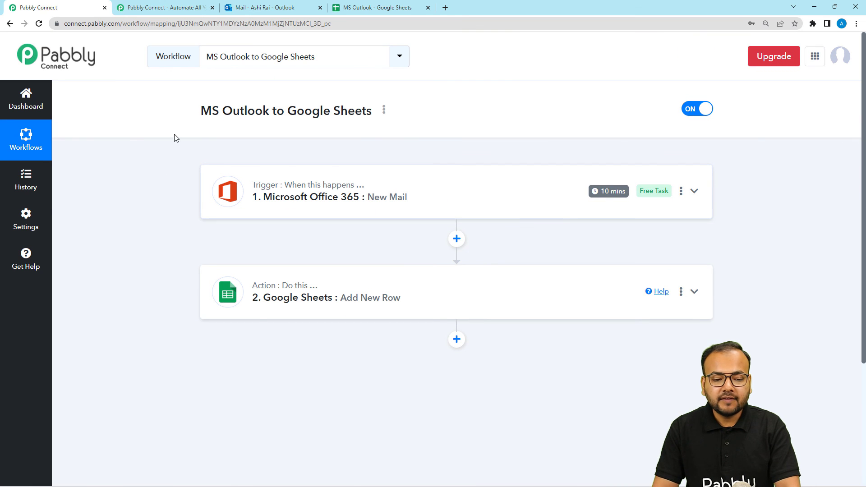
mouse_move(197, 240)
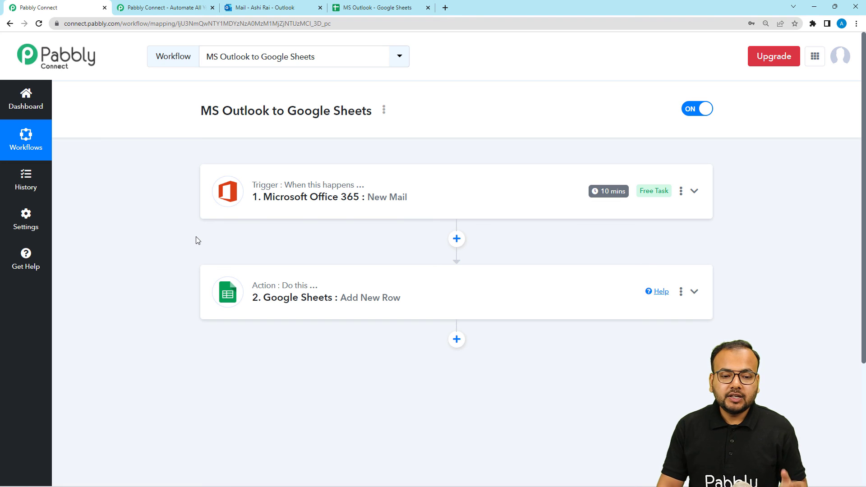
left_click(392, 8)
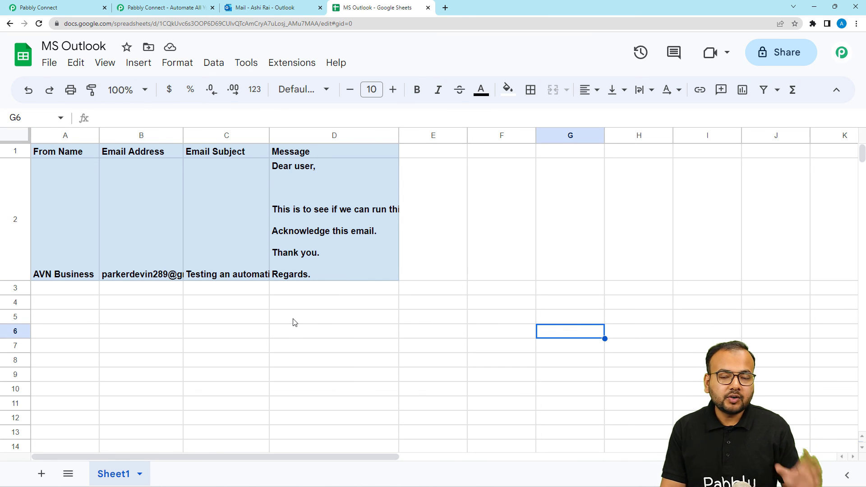
left_click(46, 5)
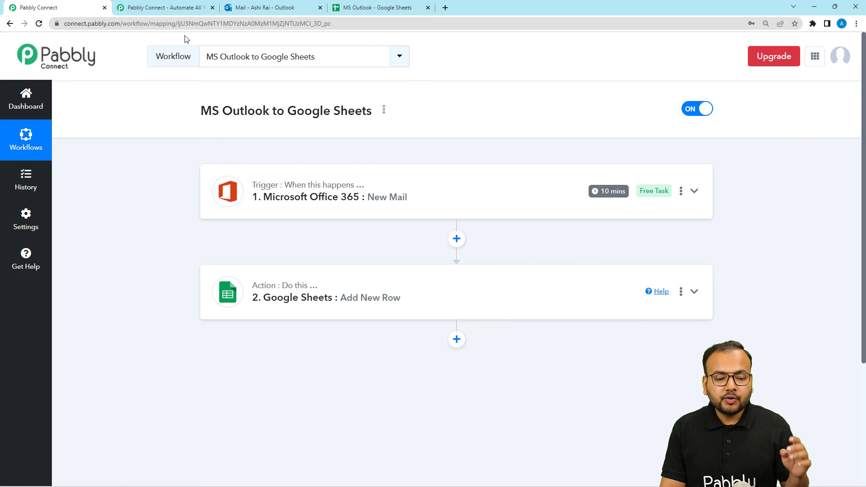